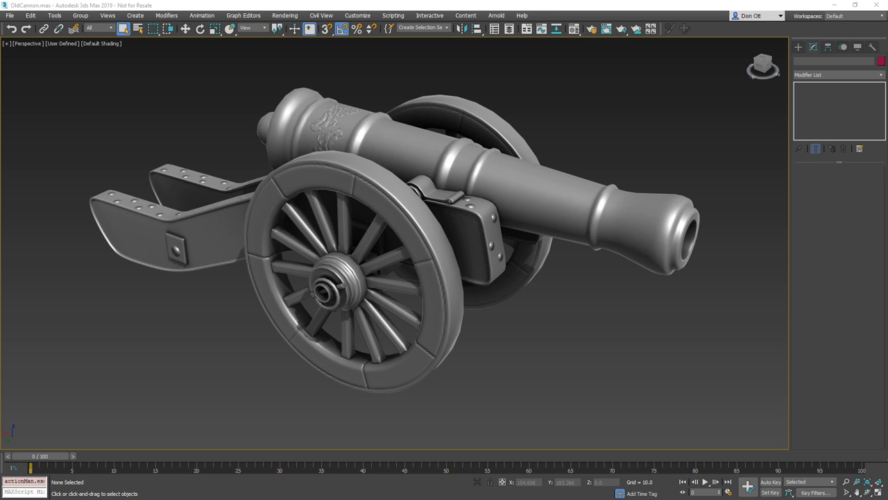
mouse_move(46, 360)
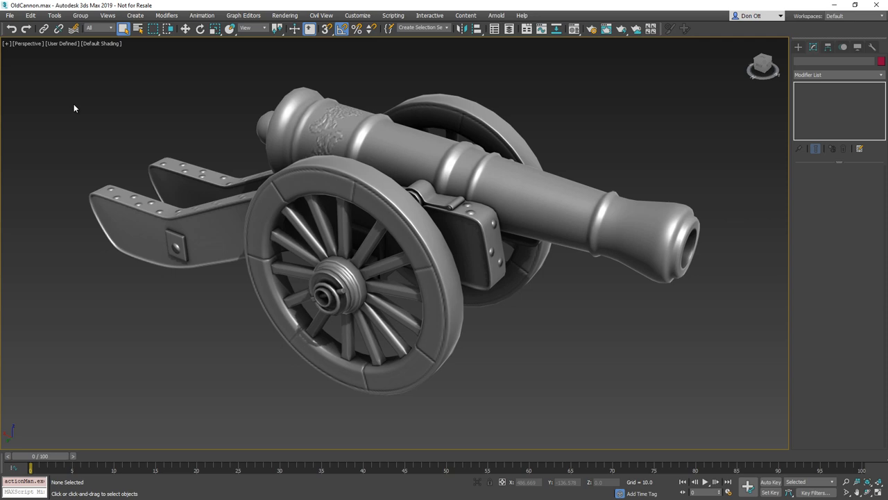
mouse_move(83, 115)
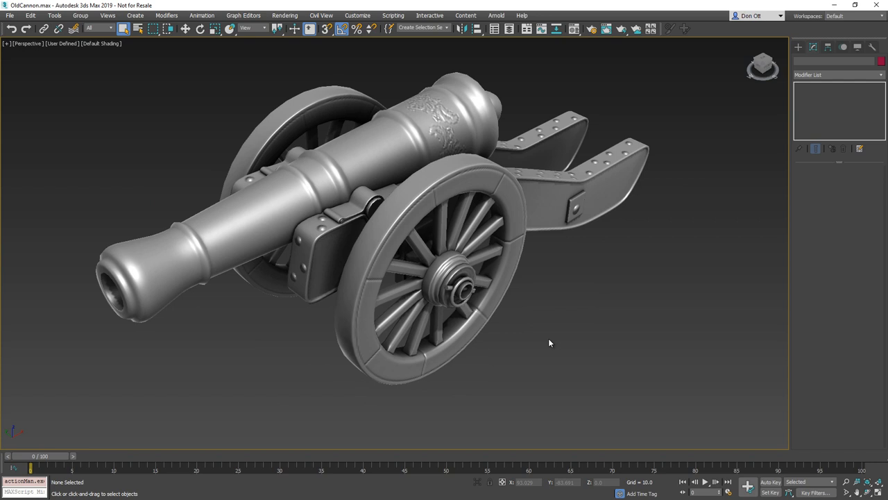
mouse_move(518, 327)
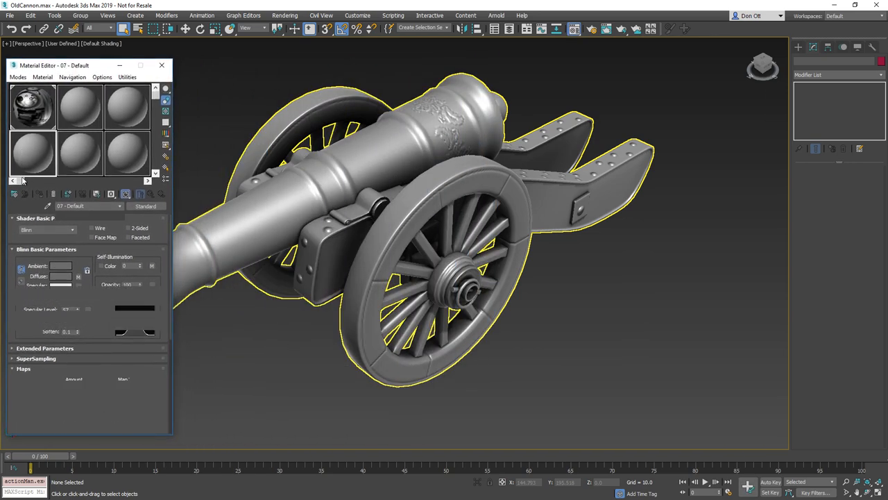
Assign the cannon a material with white (255) diffuse colour and orbit to view it.
click(61, 275)
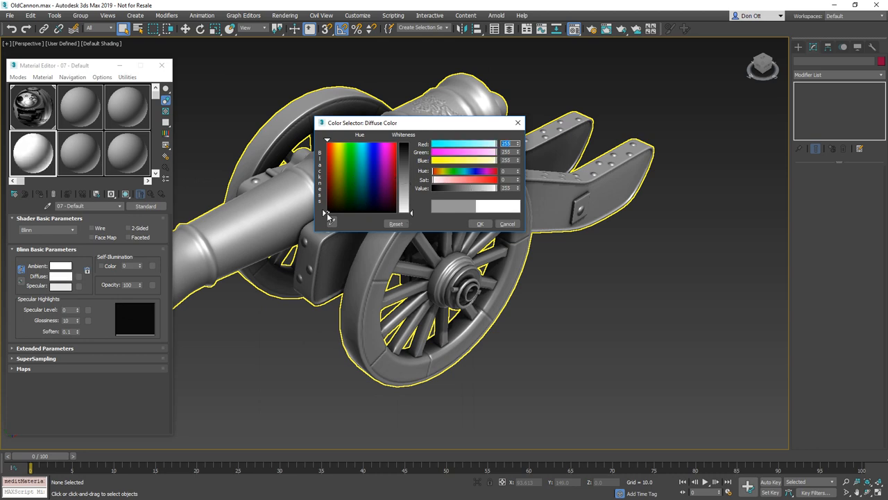
click(479, 223)
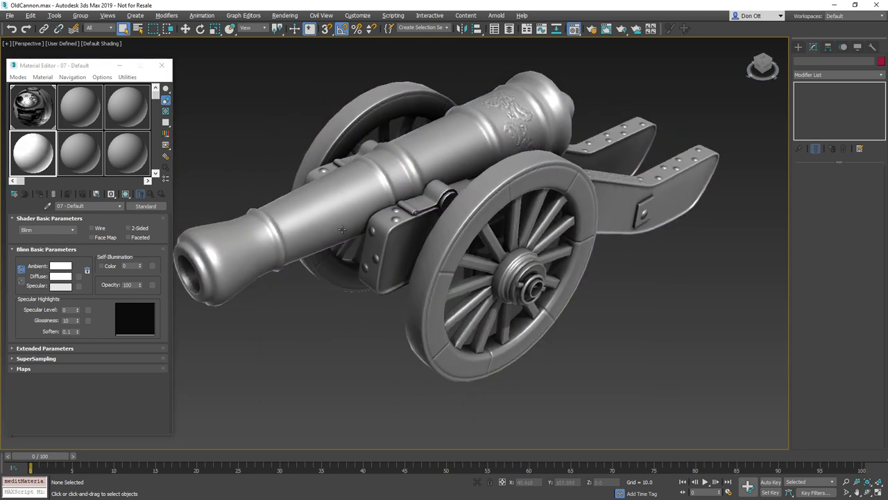
click(323, 217)
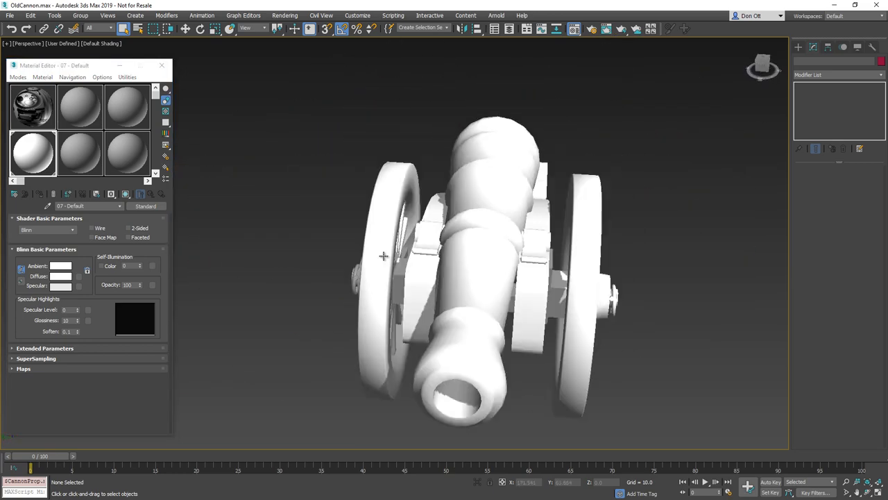
drag(486, 278, 430, 257)
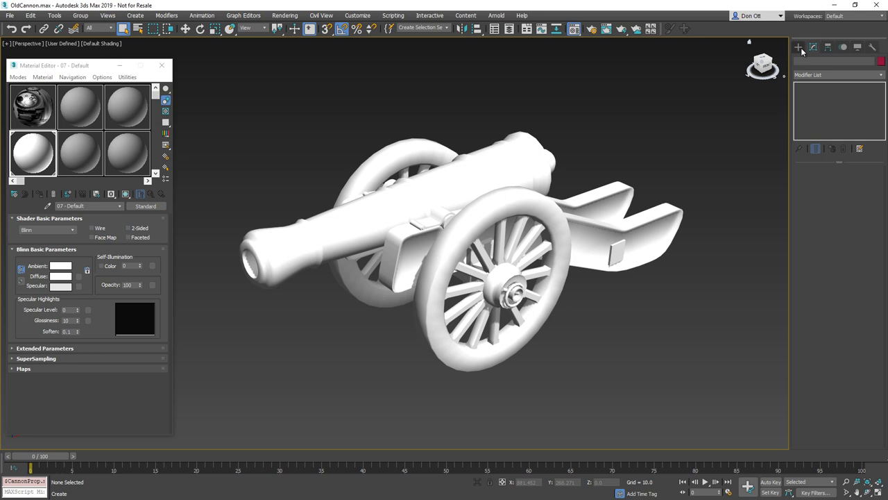
Create a standard Skylight (Sky001) in the scene from the Lights creation panel.
click(798, 47)
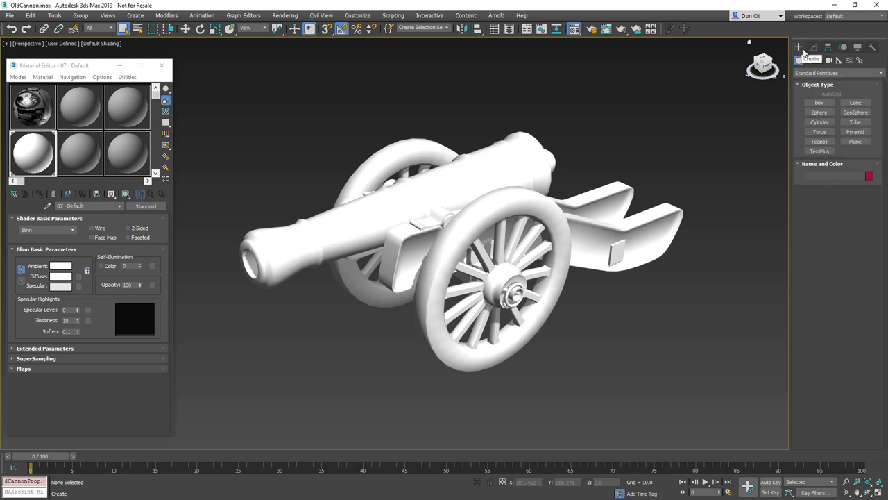
click(819, 59)
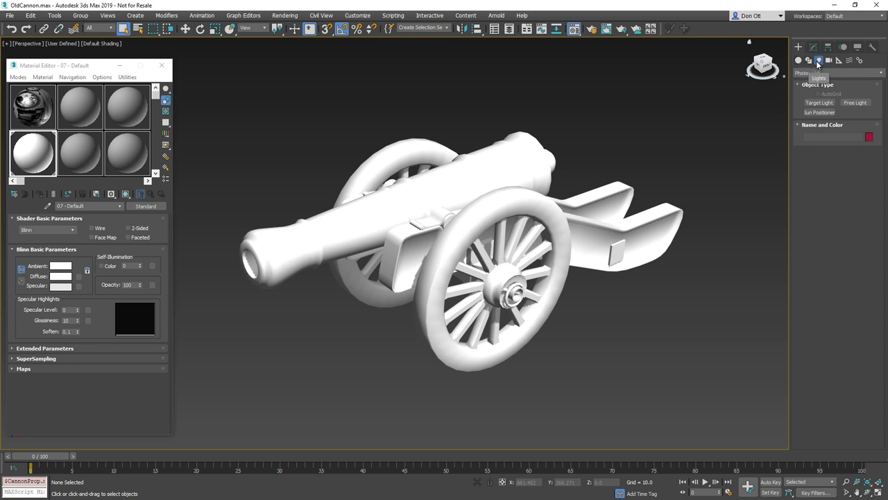
click(839, 73)
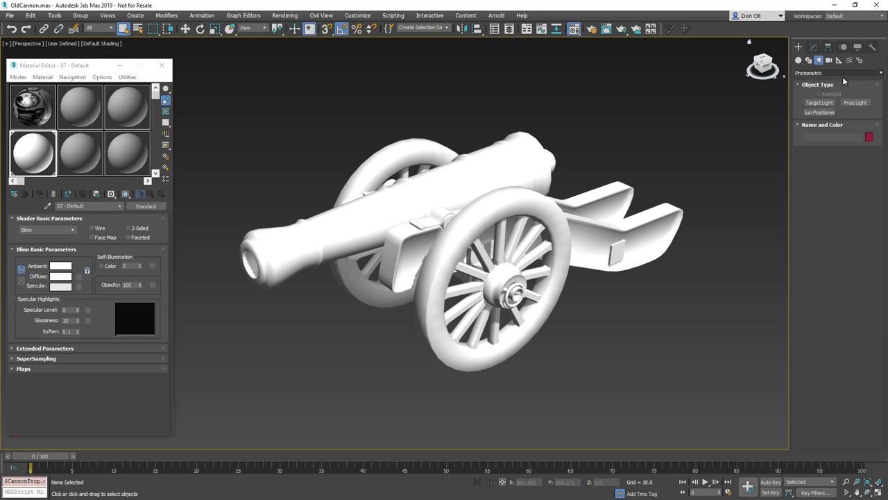
mouse_move(829, 76)
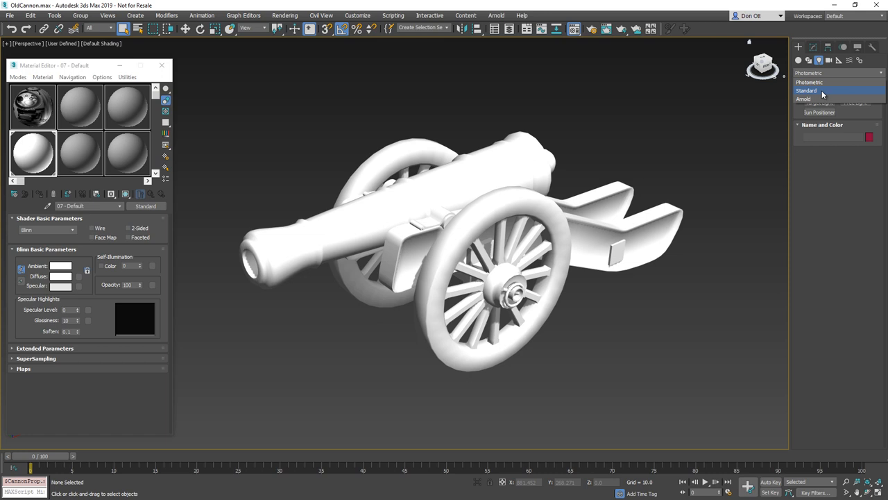
click(806, 90)
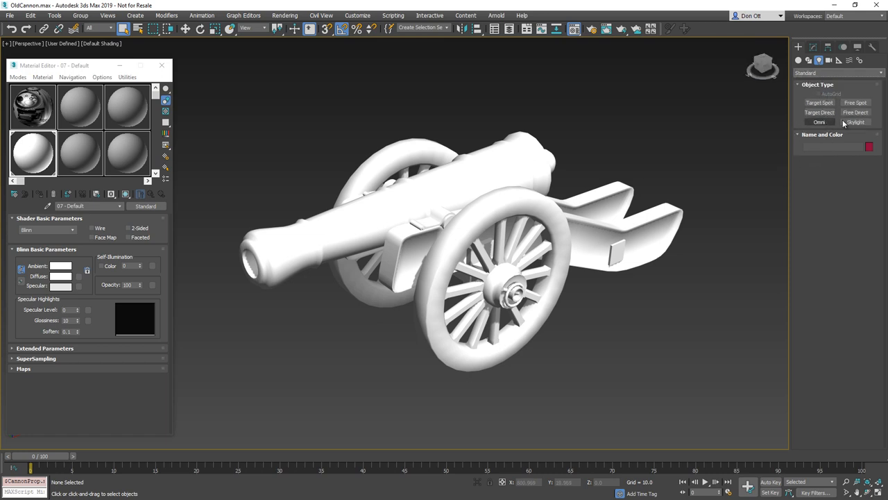
click(854, 122)
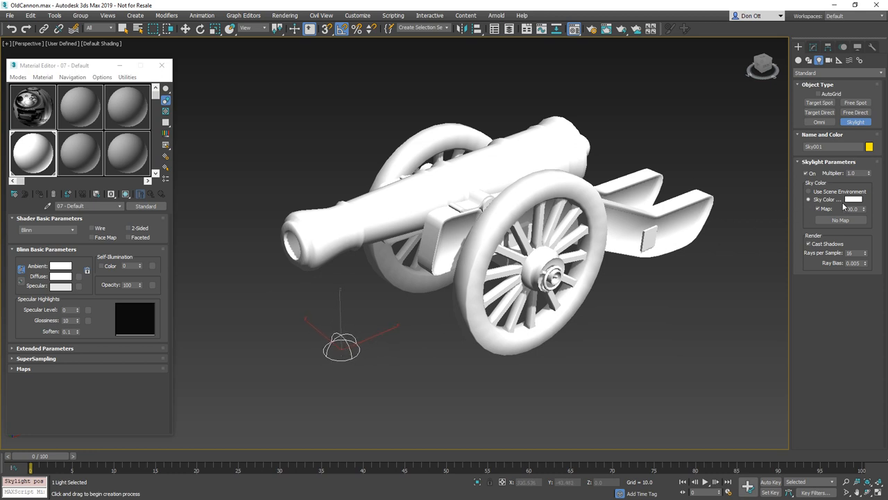
Set the skylight's sky colour to pale blue (R235 G246 B250).
click(854, 200)
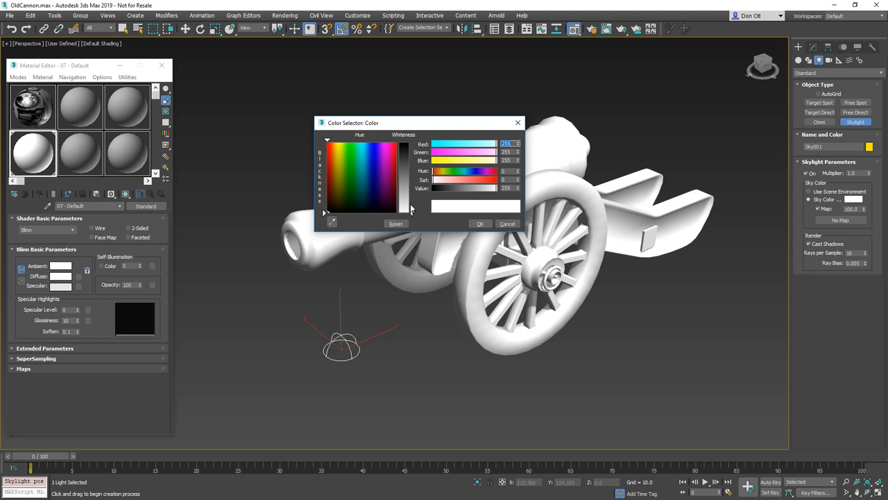
click(364, 161)
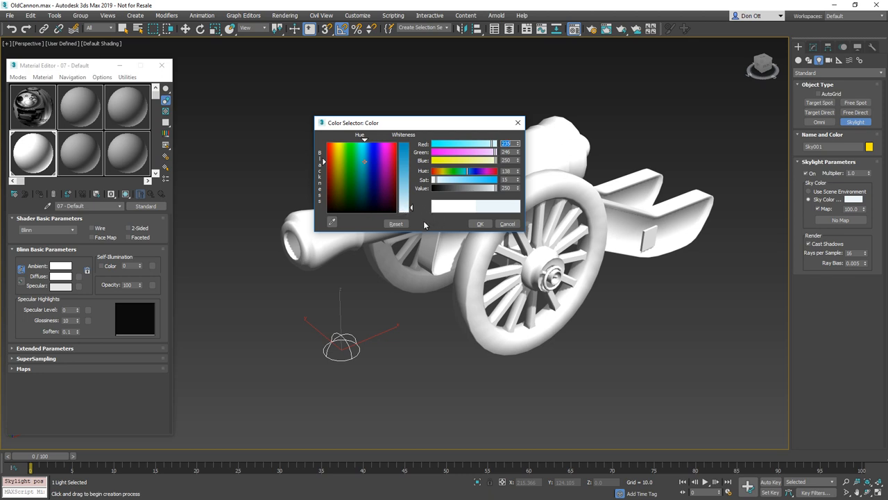
mouse_move(379, 209)
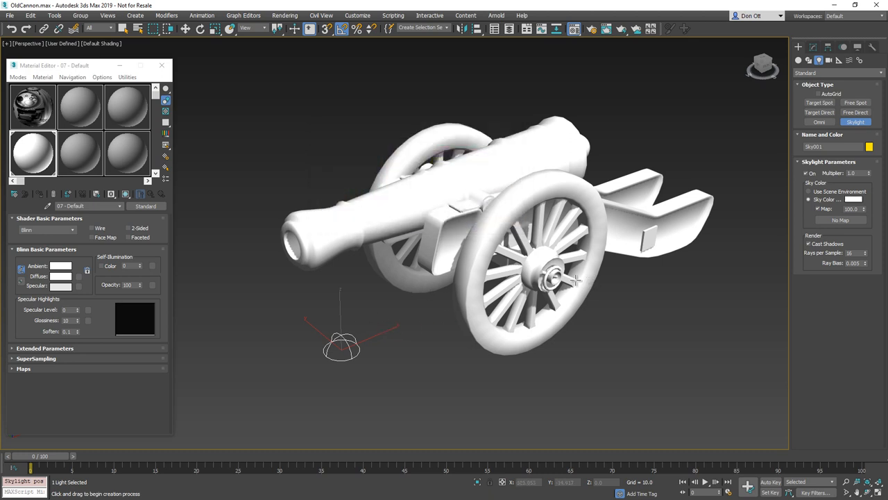
mouse_move(641, 309)
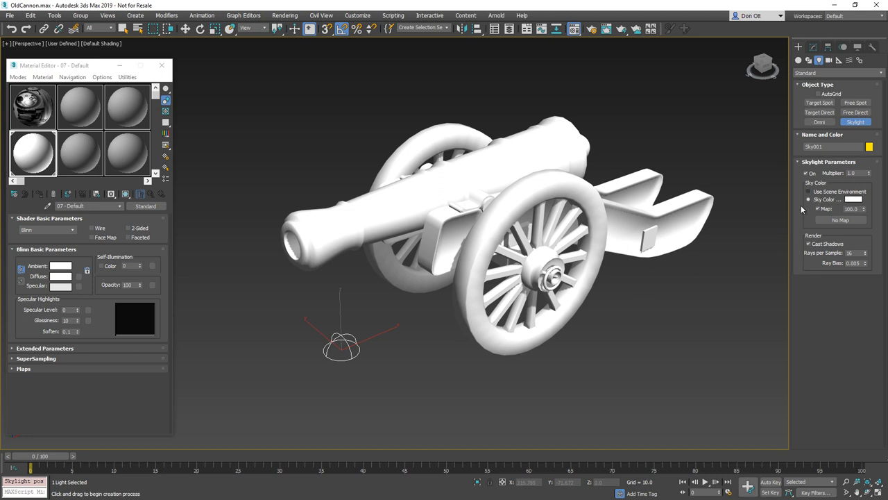
mouse_move(501, 339)
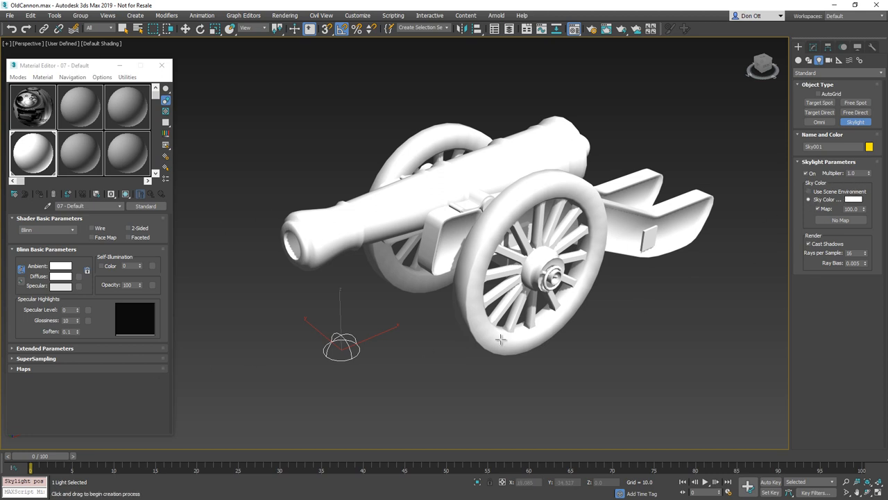
mouse_move(522, 347)
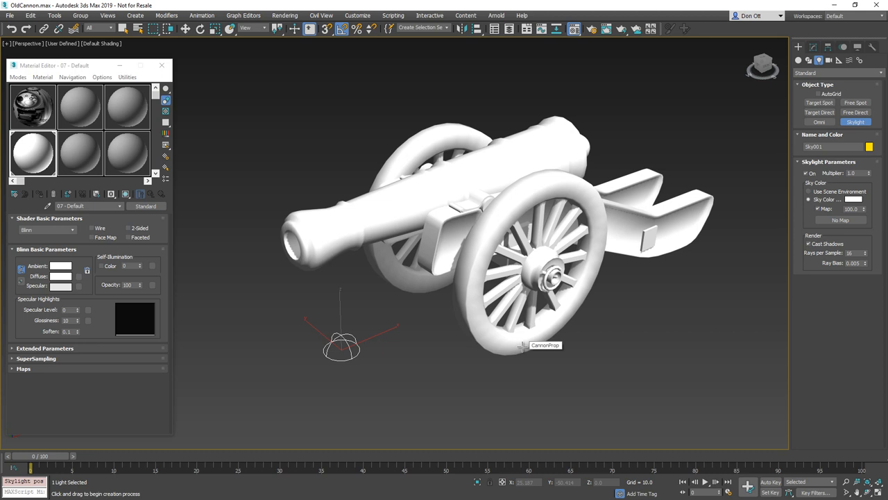
mouse_move(741, 298)
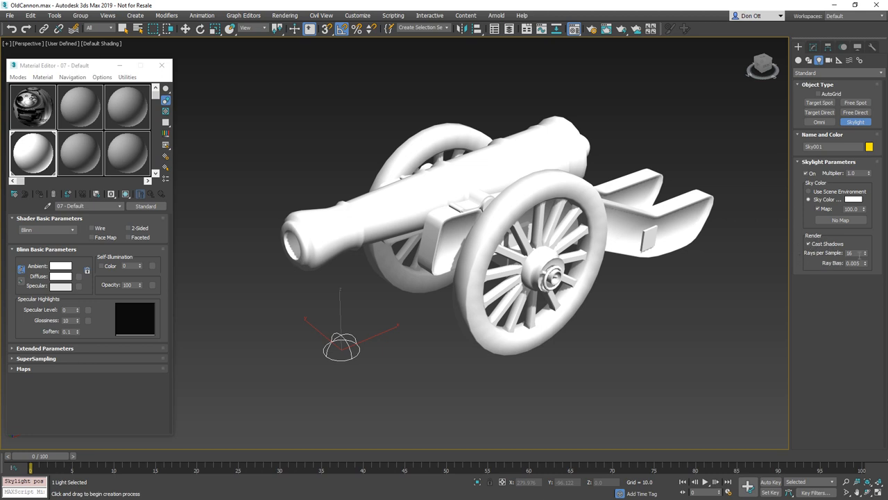
mouse_move(704, 301)
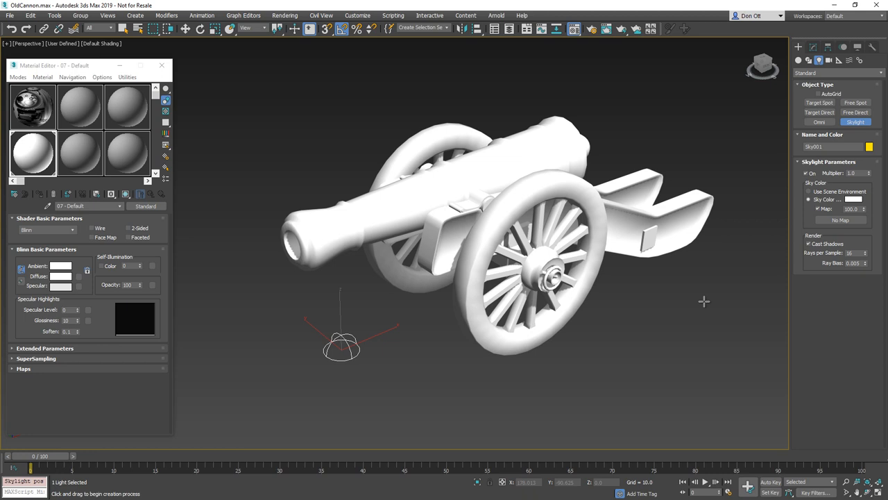
mouse_move(770, 284)
text(12)
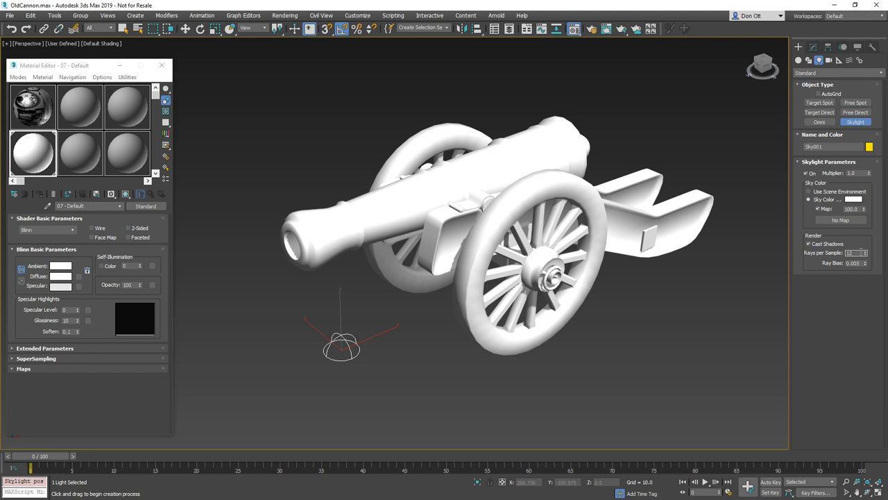
mouse_move(838, 232)
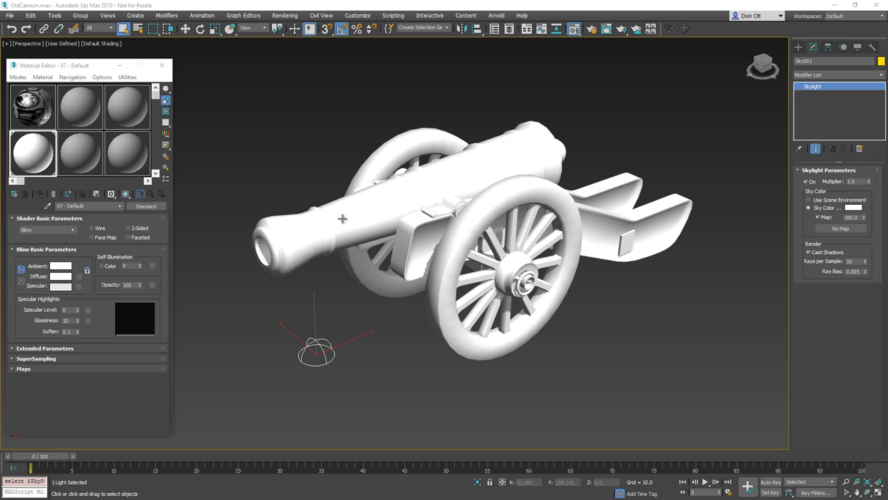
mouse_move(517, 245)
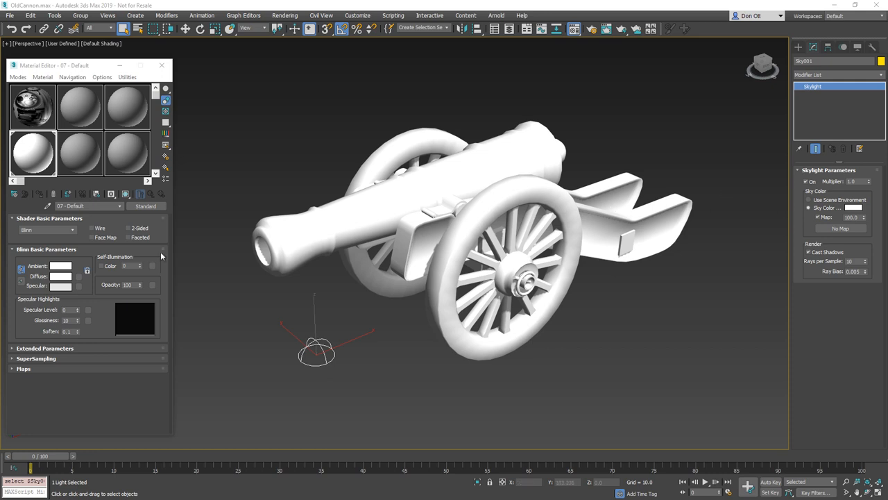
Open Render To Texture for CannonProp and set the edge padding to 2.
right_click(669, 284)
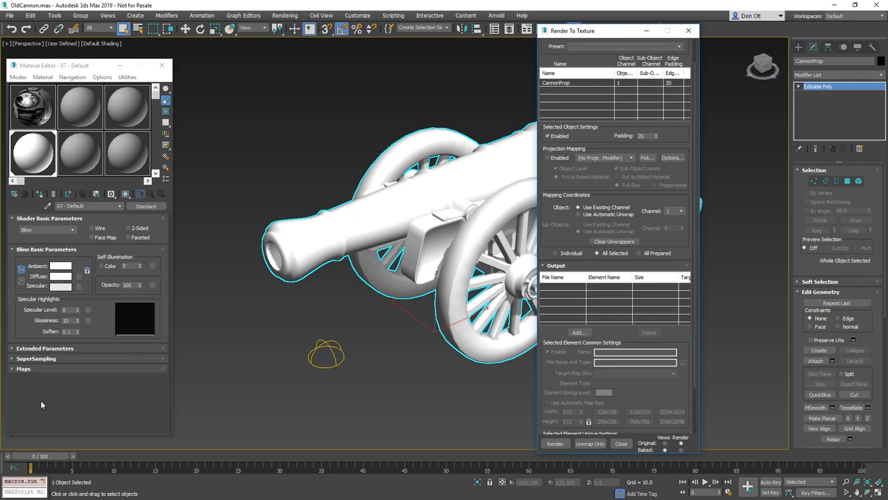
click(578, 214)
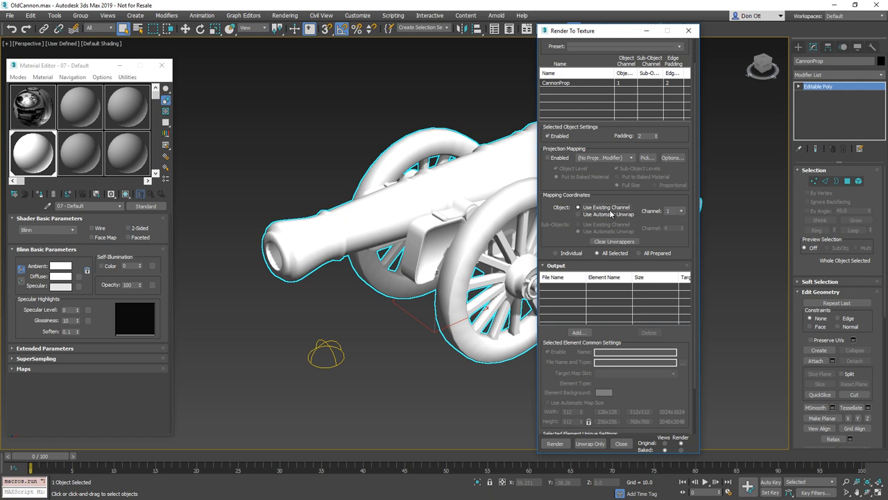
mouse_move(678, 212)
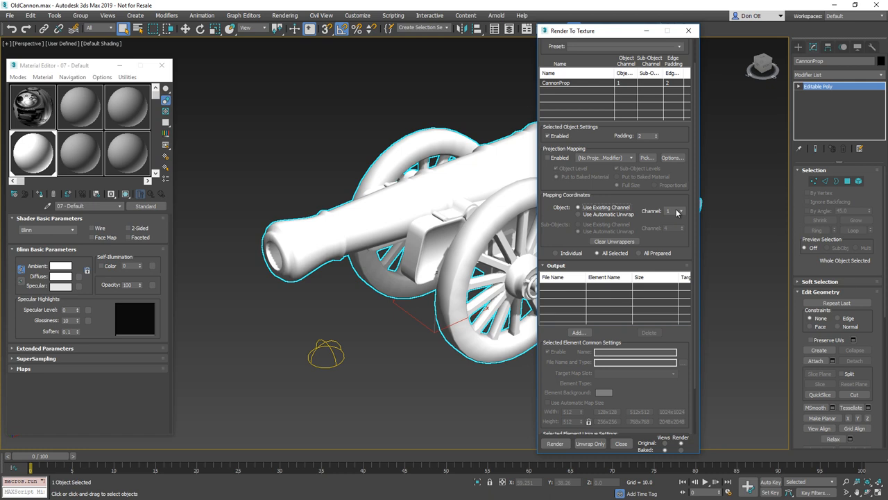
mouse_move(668, 200)
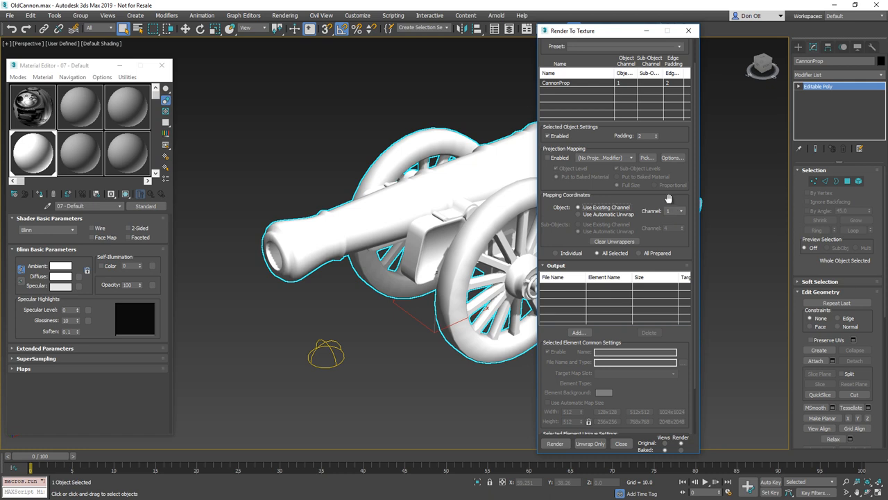
scroll(down, 3)
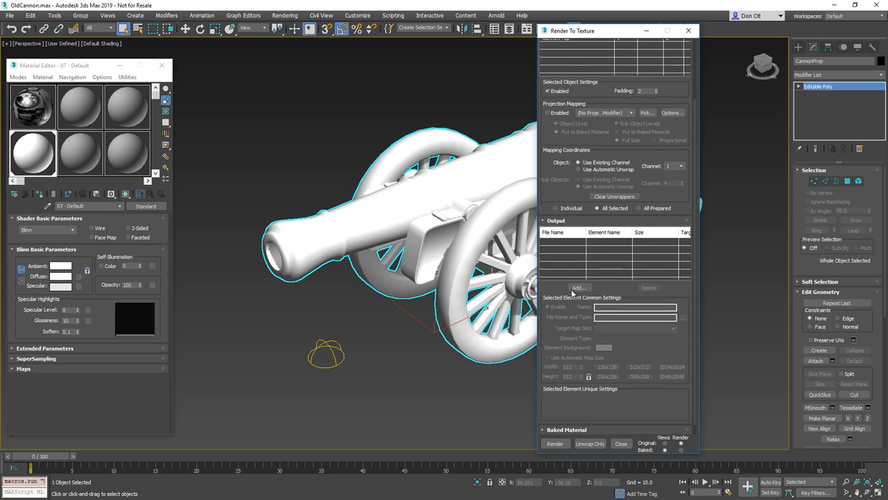
Add a CompleteMap bake element sized 512x512 with a white element background.
click(578, 287)
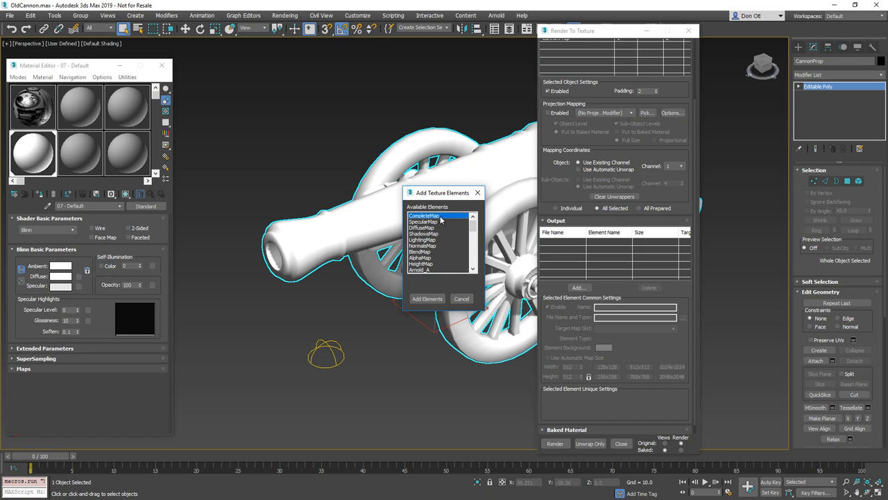
mouse_move(439, 219)
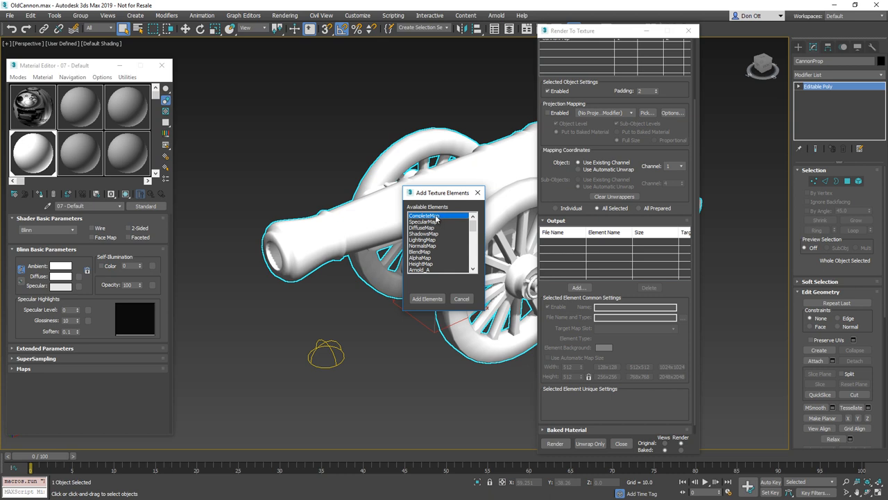
click(427, 299)
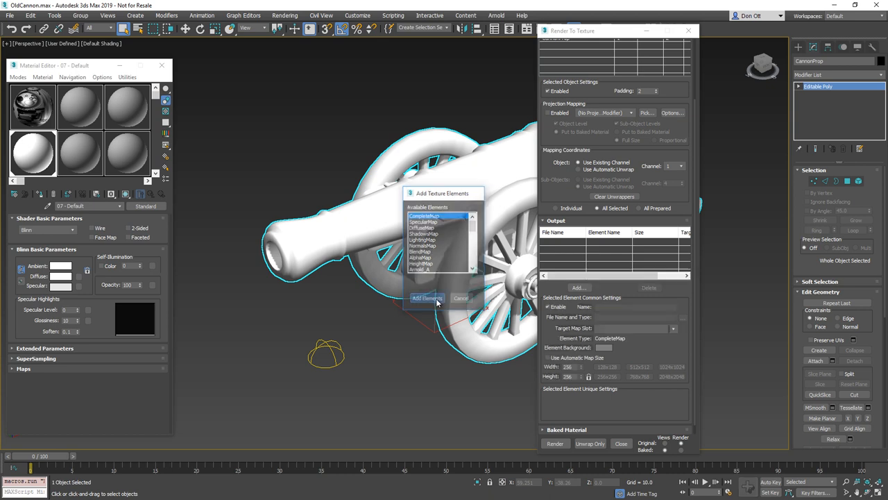
click(426, 298)
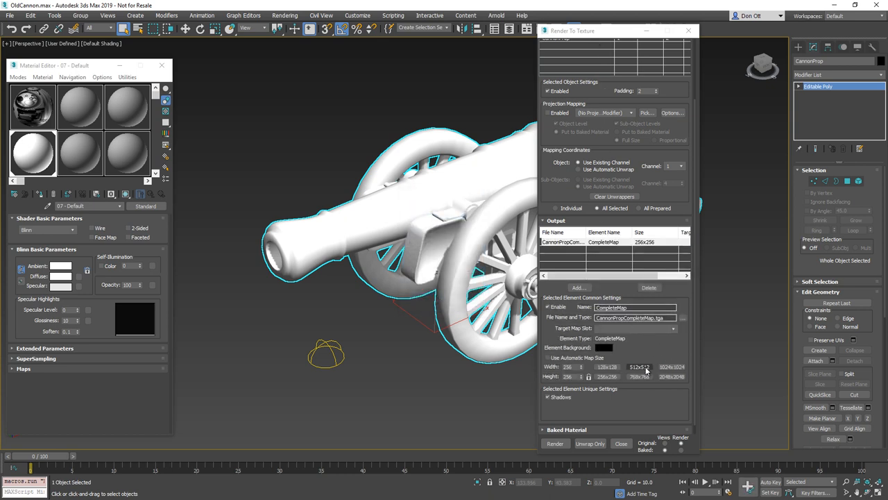
click(637, 367)
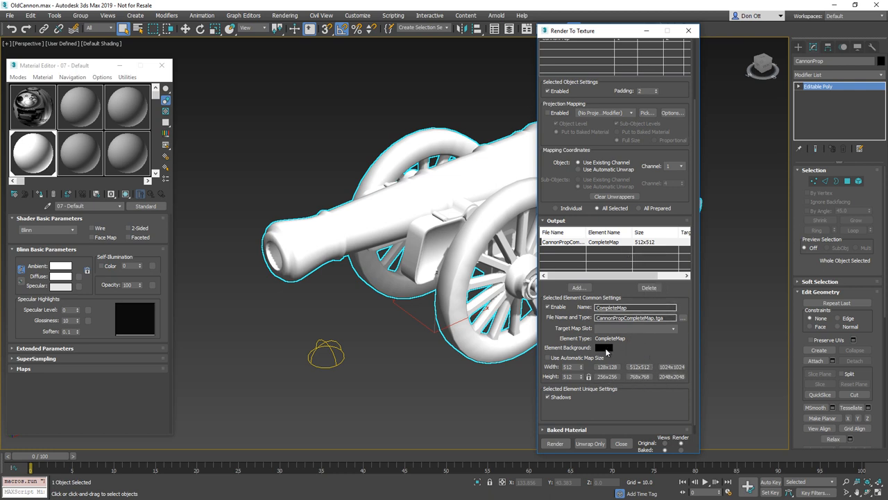
click(604, 346)
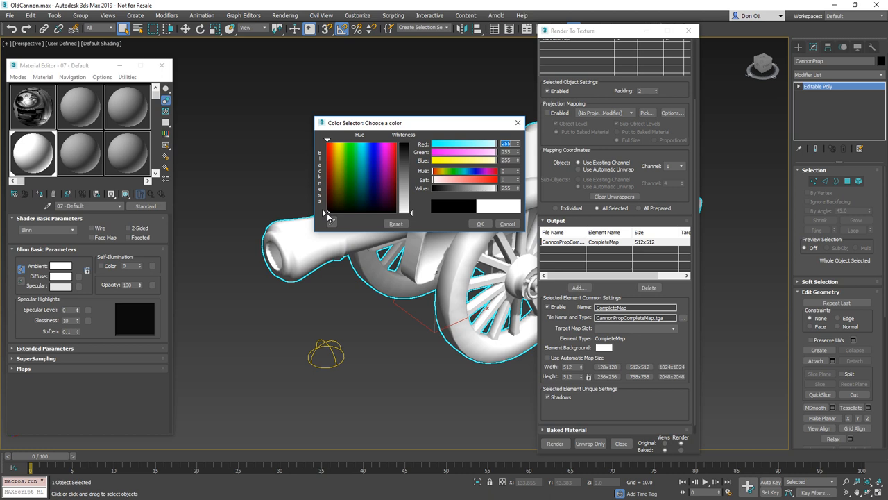
mouse_move(491, 209)
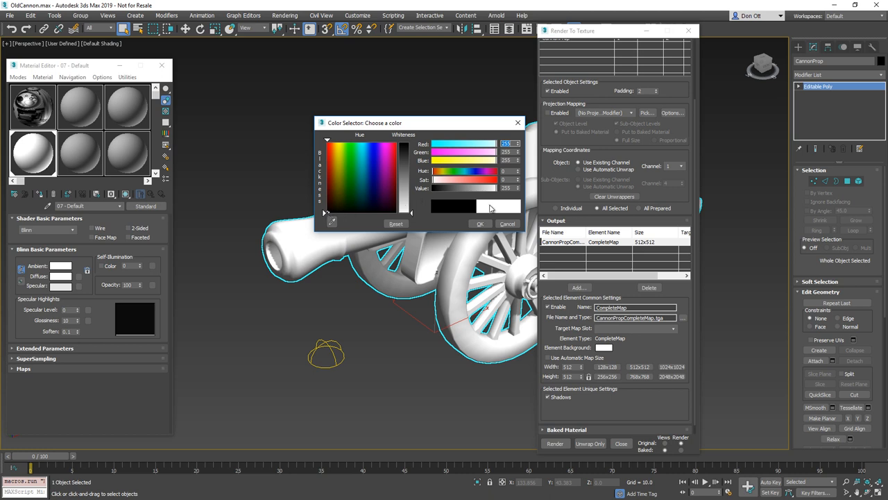
click(507, 223)
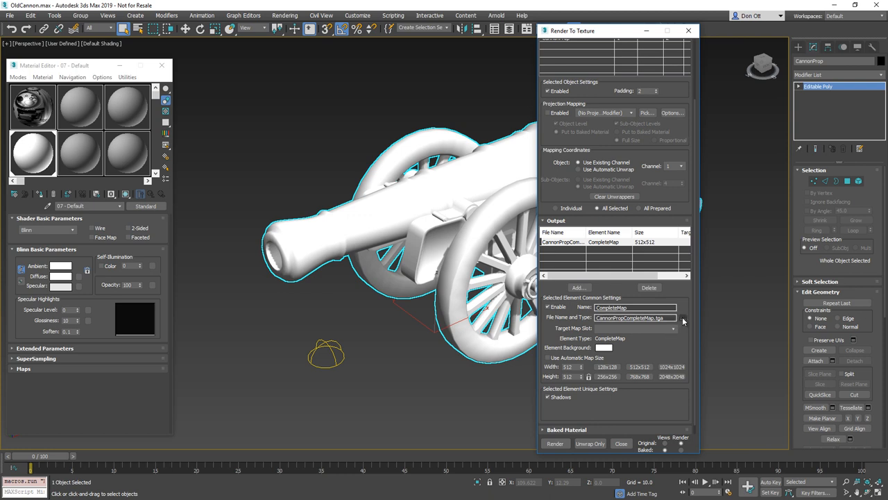
Save the bake output as a 24-bit Targa named CannonProp_AO in the _Cannon folder.
click(672, 317)
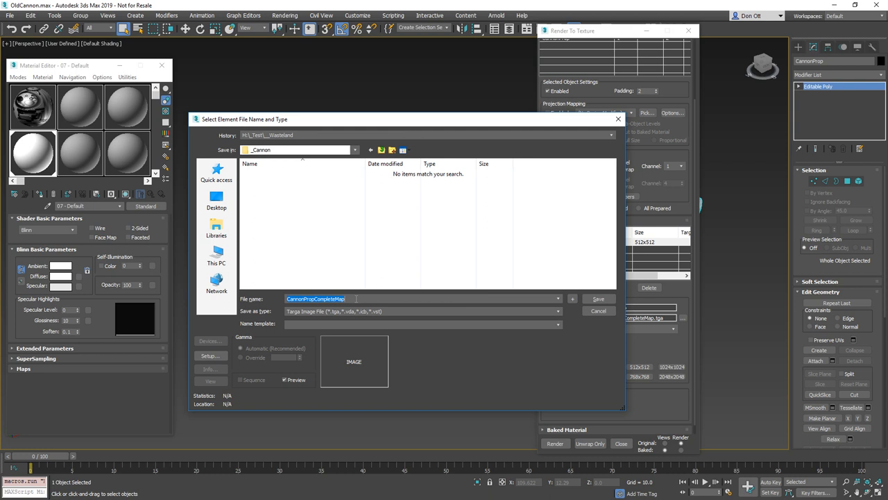
text(CannonProp_AO)
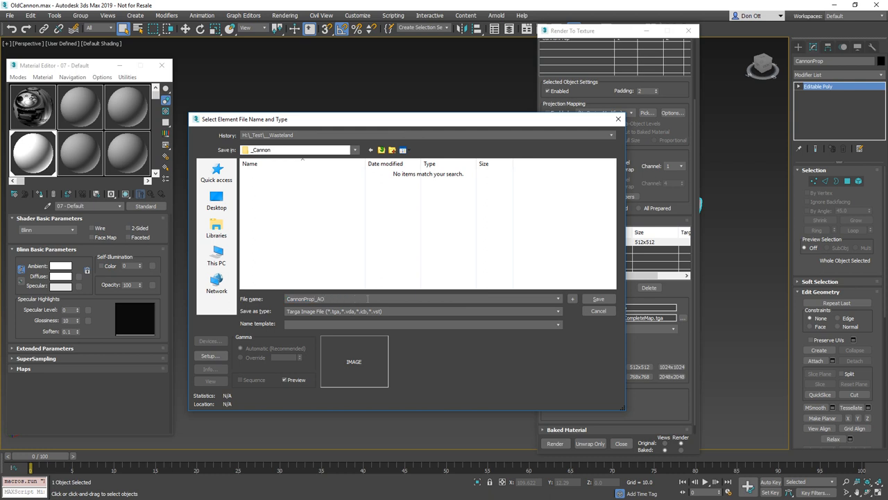
mouse_move(478, 122)
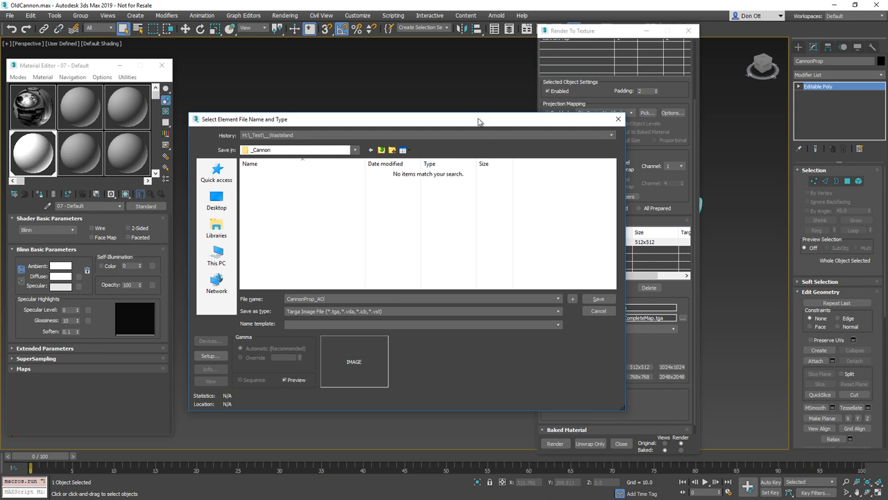
click(598, 298)
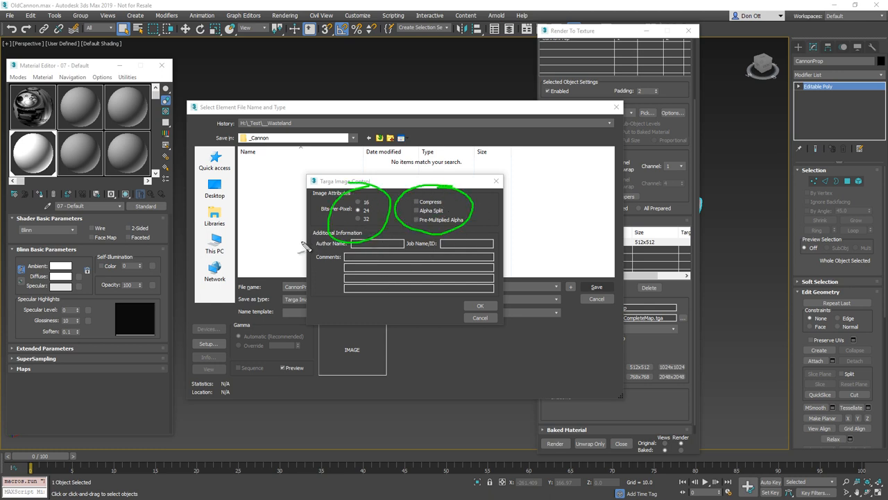
mouse_move(460, 298)
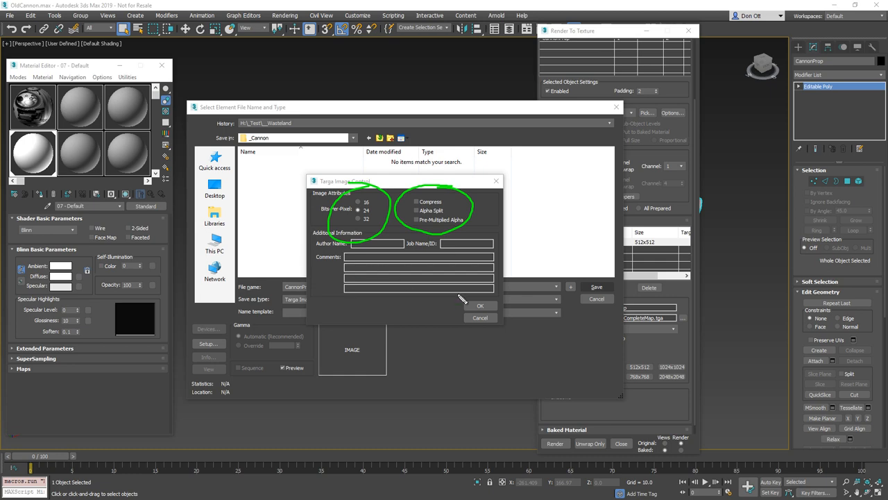
click(480, 305)
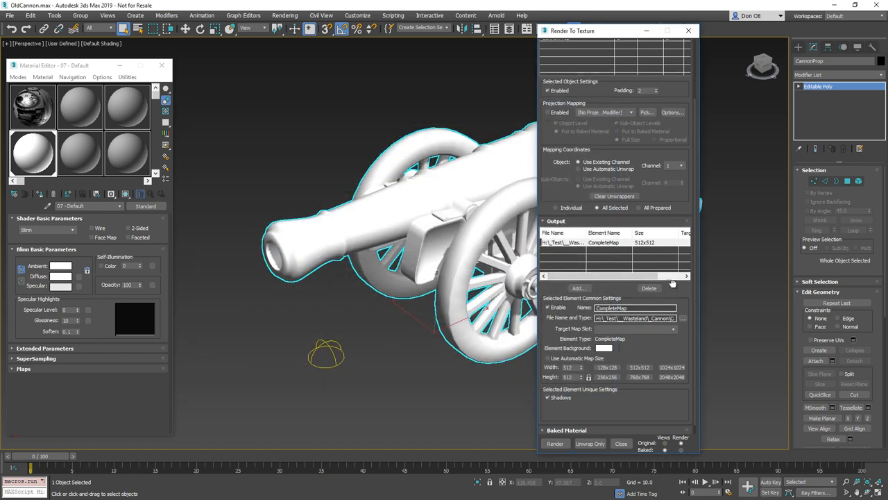
click(603, 337)
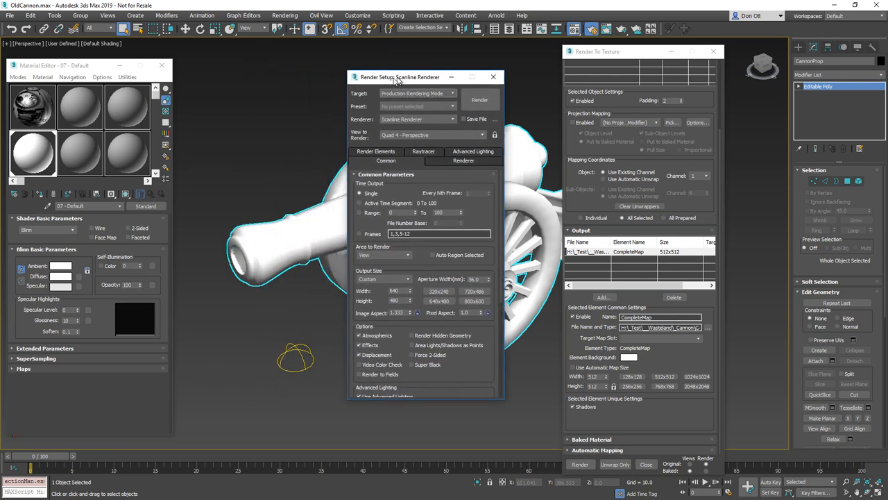
Switch Scanline global supersampling to Max 2.5 Star, enable SSE, and close Render Setup.
drag(399, 76, 406, 73)
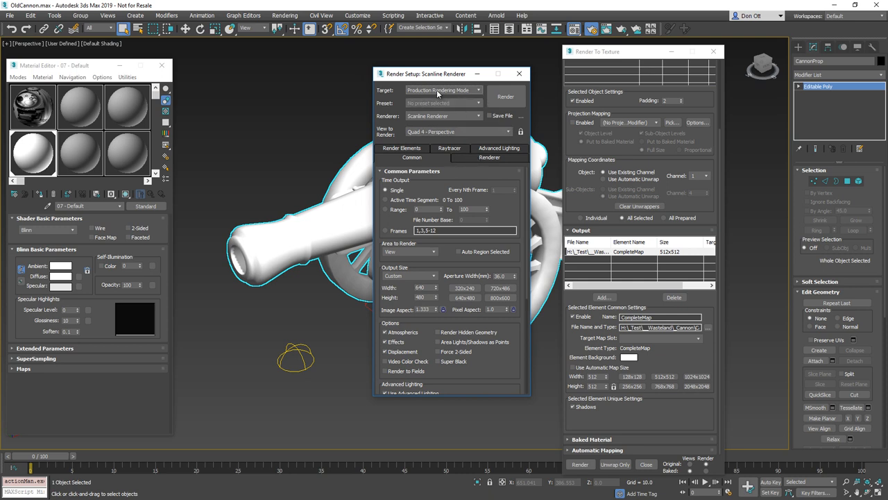
click(489, 158)
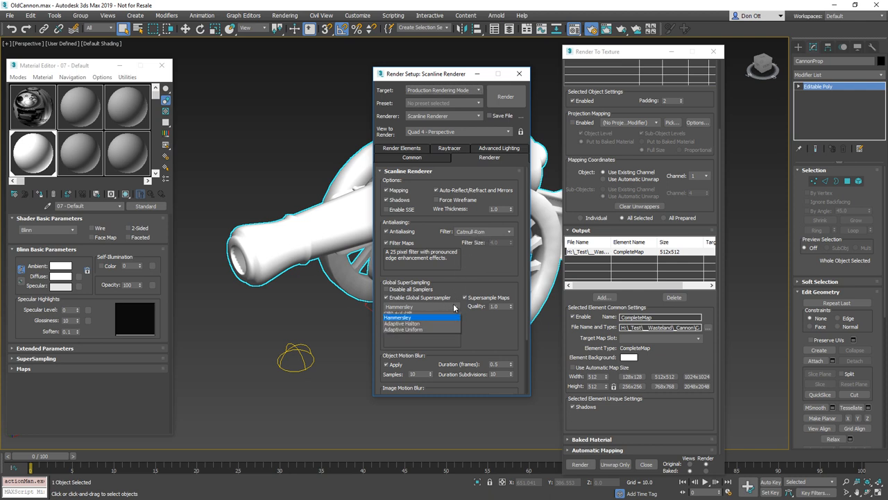
click(419, 312)
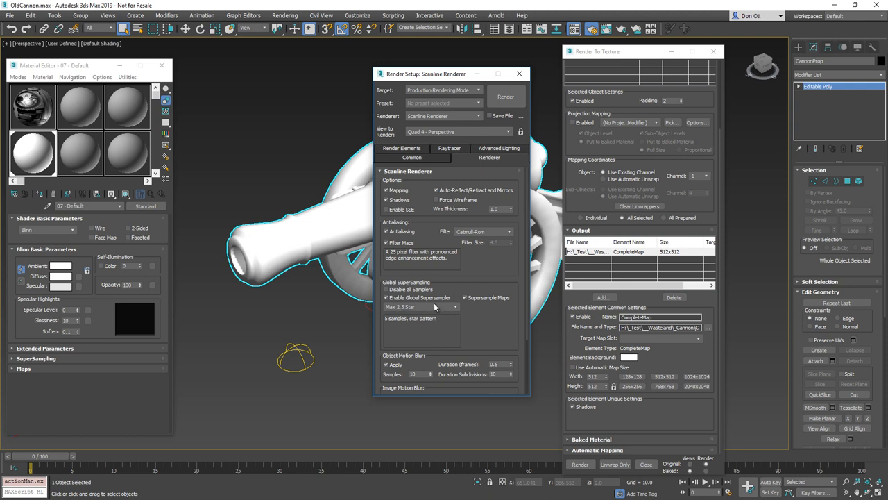
mouse_move(418, 303)
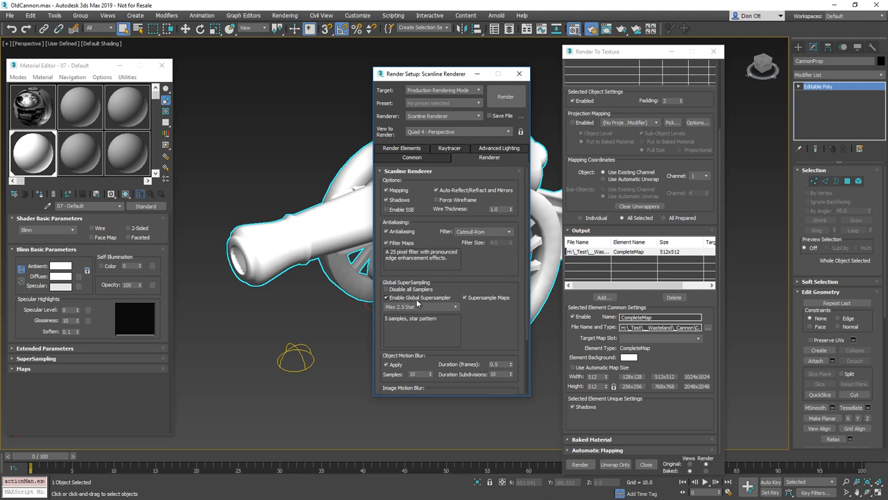
mouse_move(472, 341)
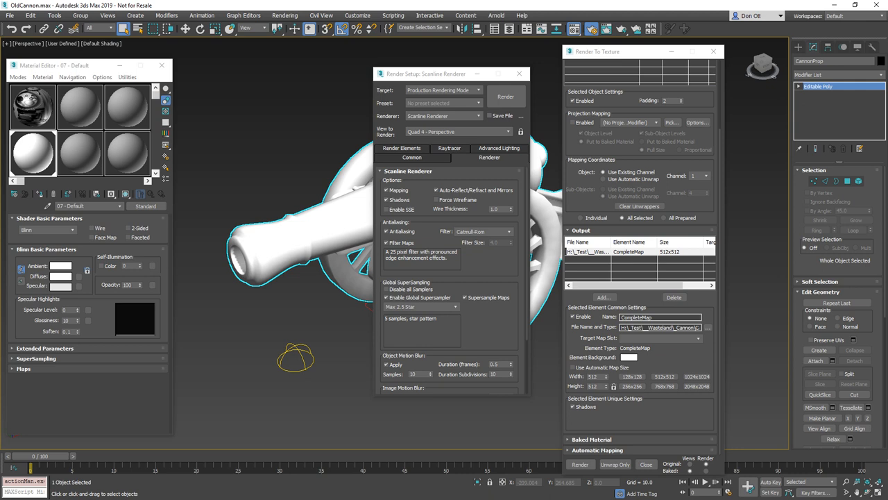
mouse_move(413, 208)
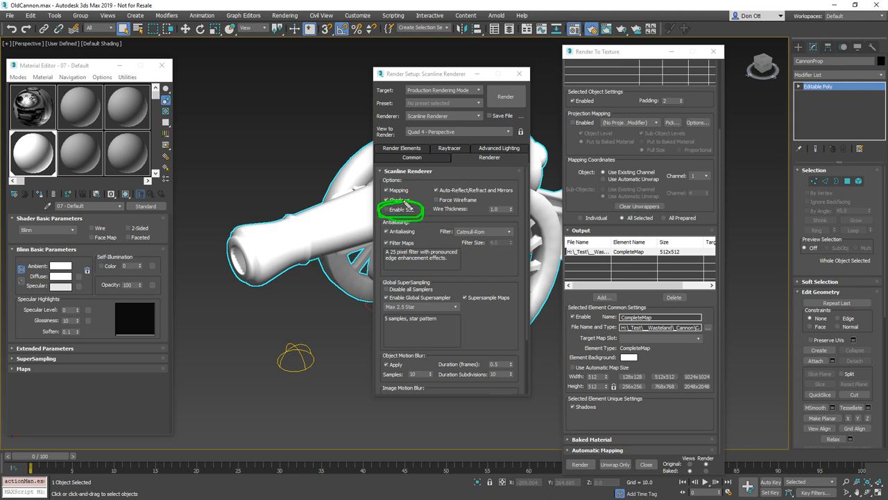
click(386, 200)
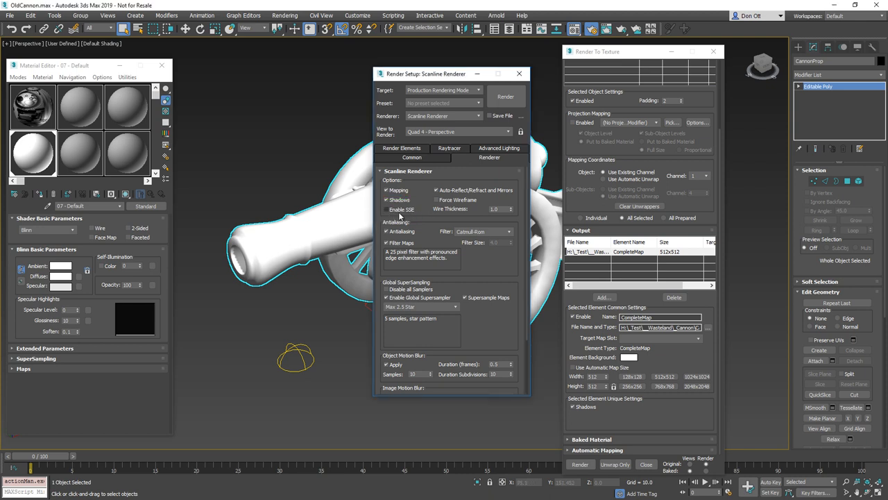
mouse_move(296, 297)
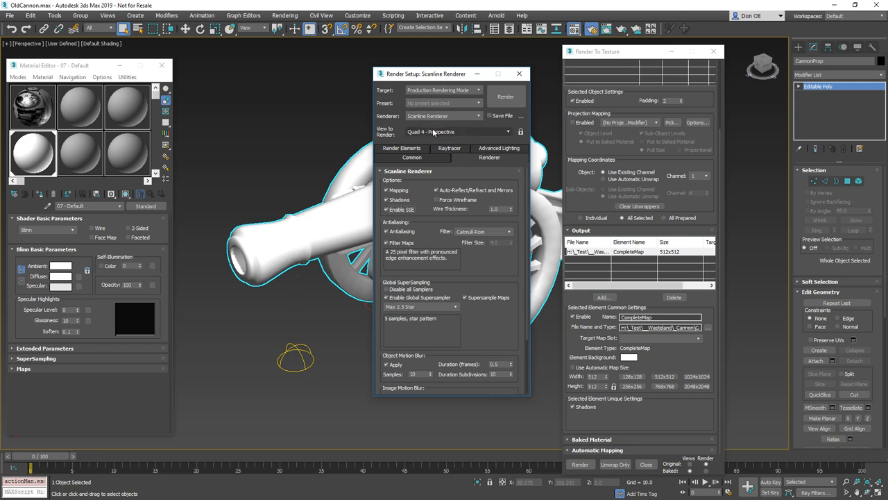
click(518, 73)
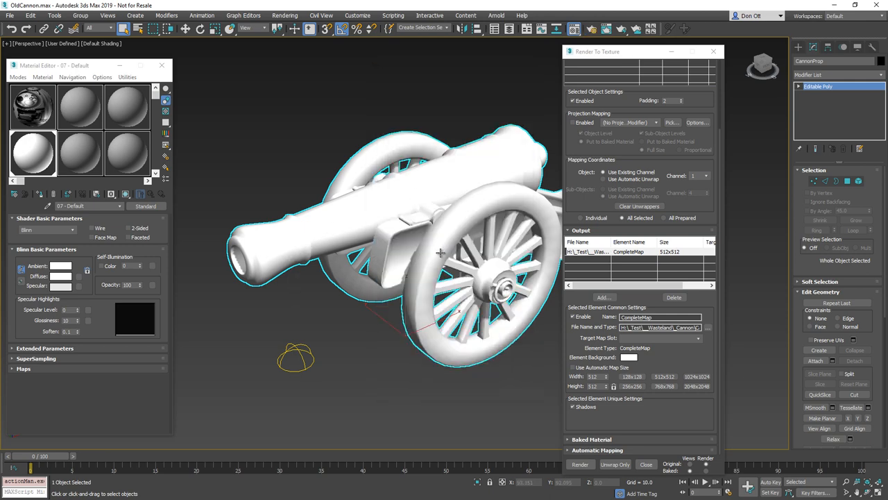
Render the CannonProp CompleteMap bake to display the ambient-occlusion texture.
click(580, 463)
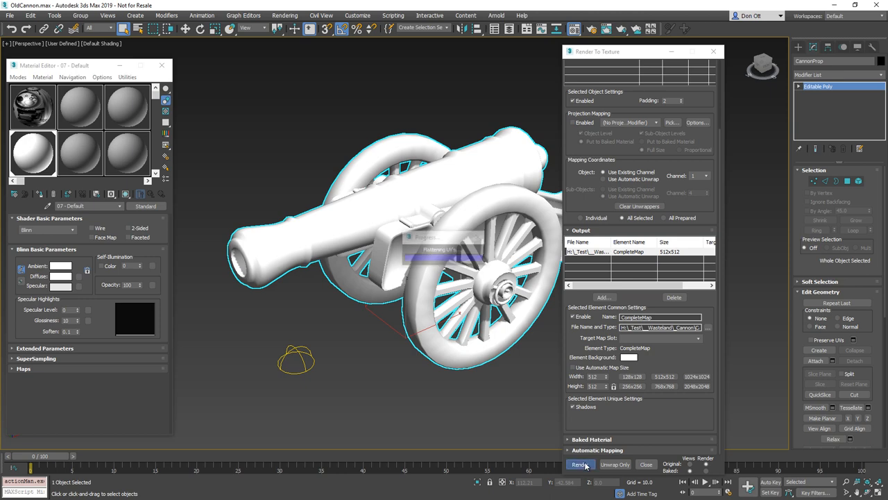
click(580, 464)
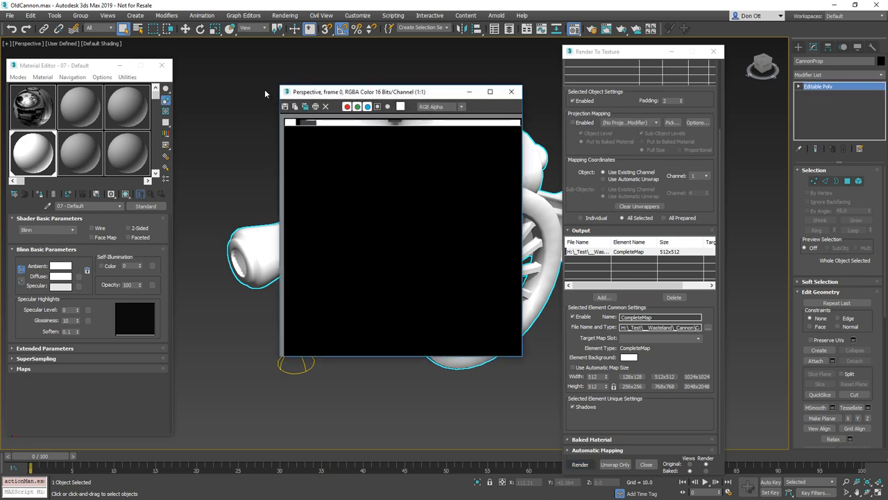
click(580, 464)
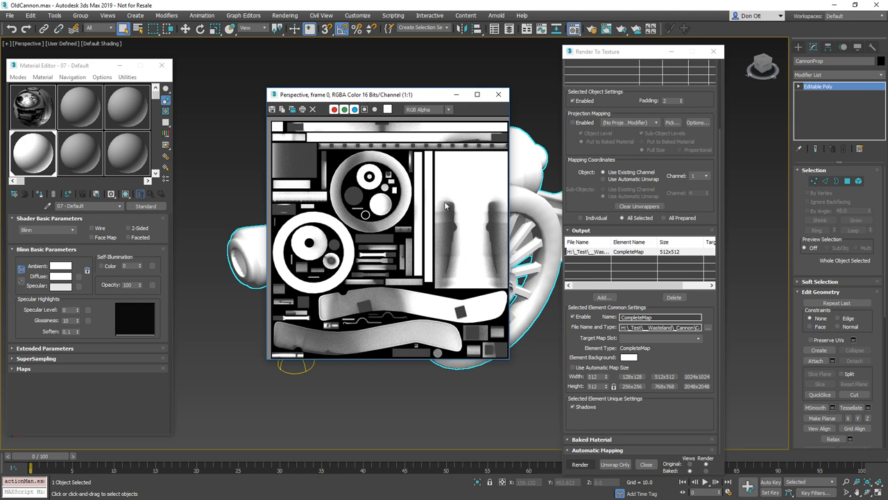
mouse_move(390, 237)
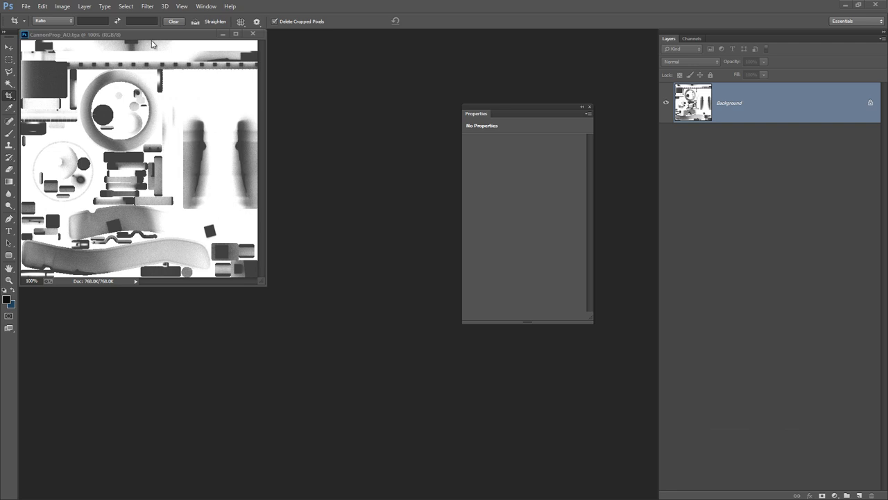
Move and enlarge the CannonProp_AO.tga window in Photoshop, then return to 3ds Max.
drag(139, 34, 222, 65)
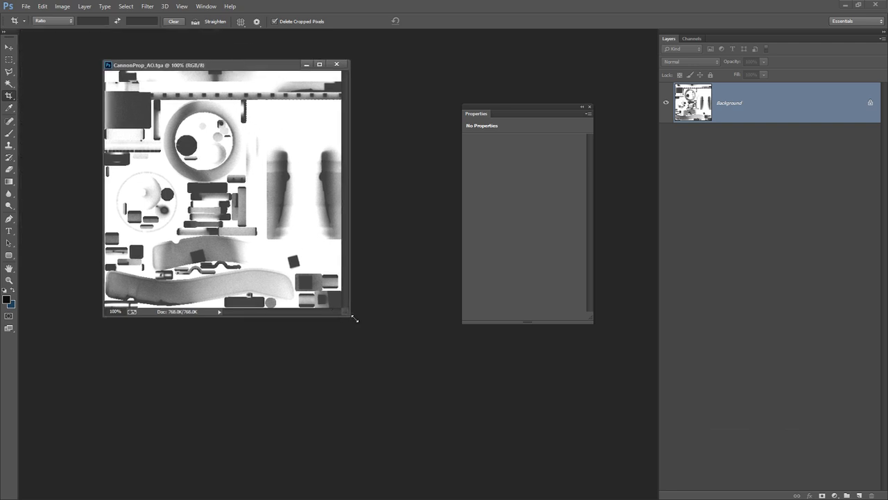
drag(350, 316, 444, 380)
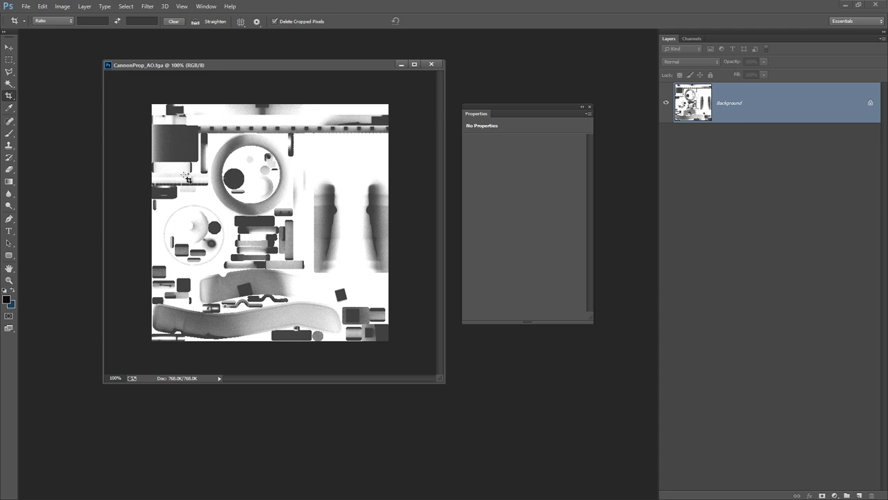
mouse_move(50, 152)
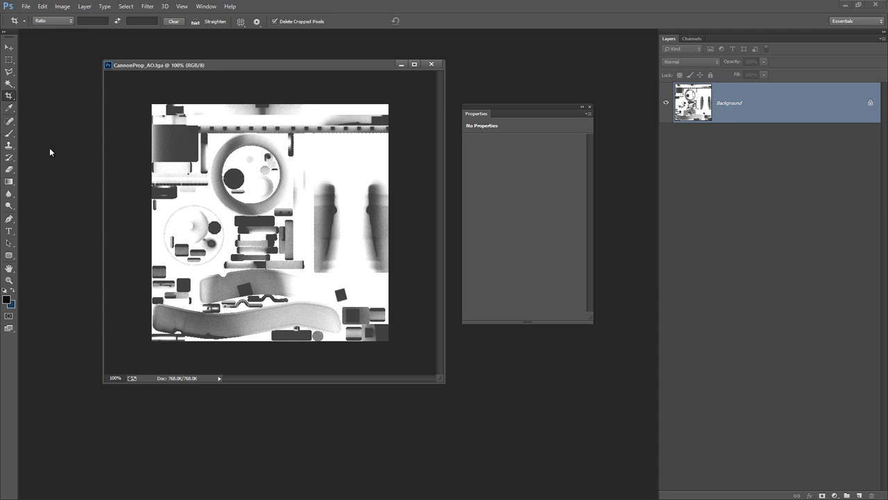
click(432, 64)
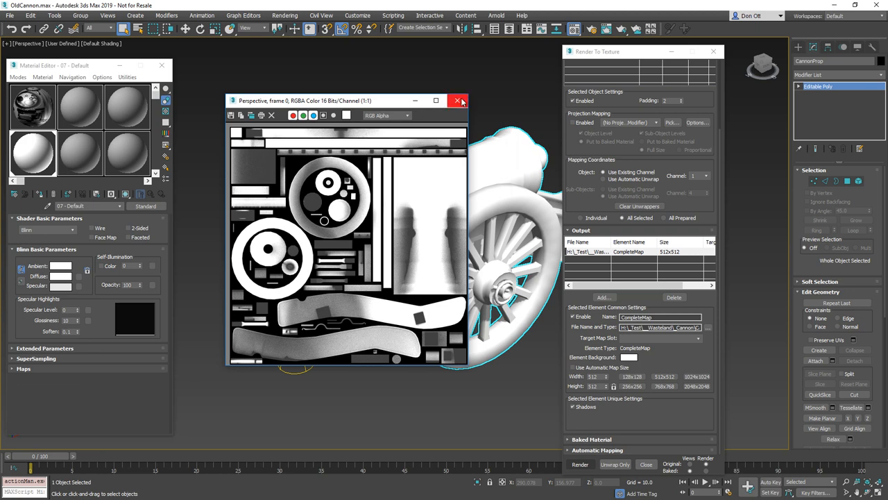
Close the preview, raise the CompleteMap output to 1024x1024, and re-render the bake.
click(458, 101)
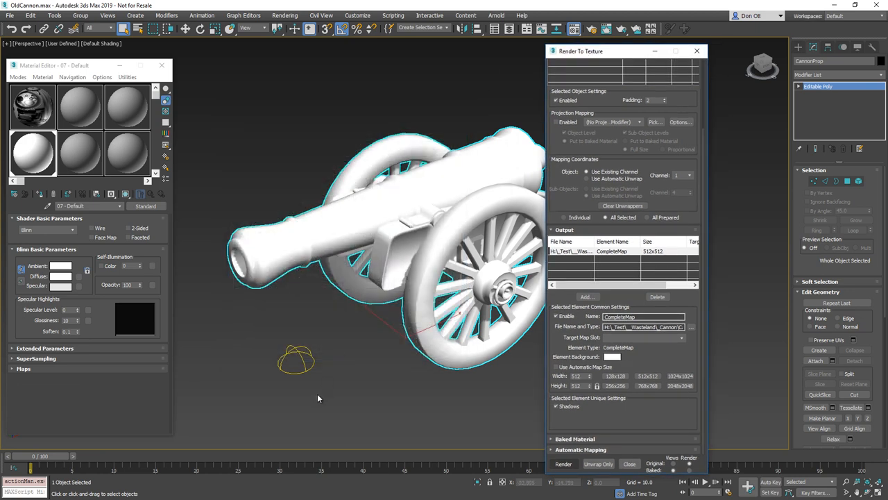
click(292, 361)
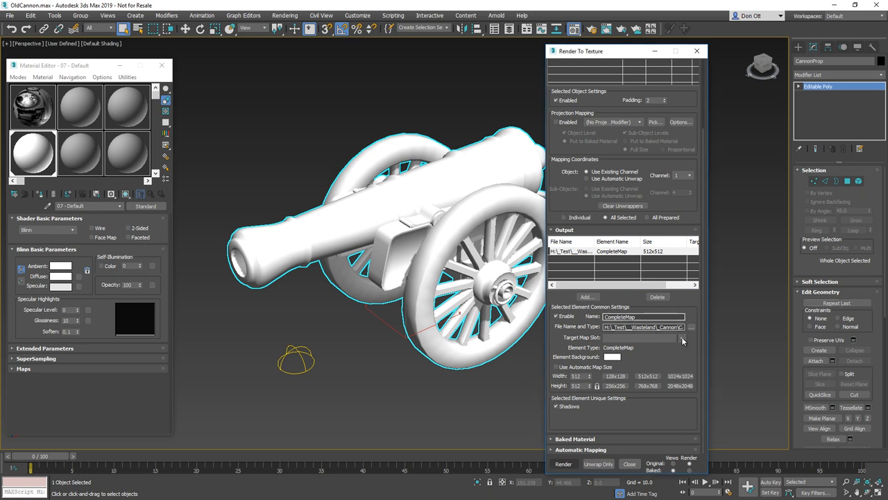
click(679, 375)
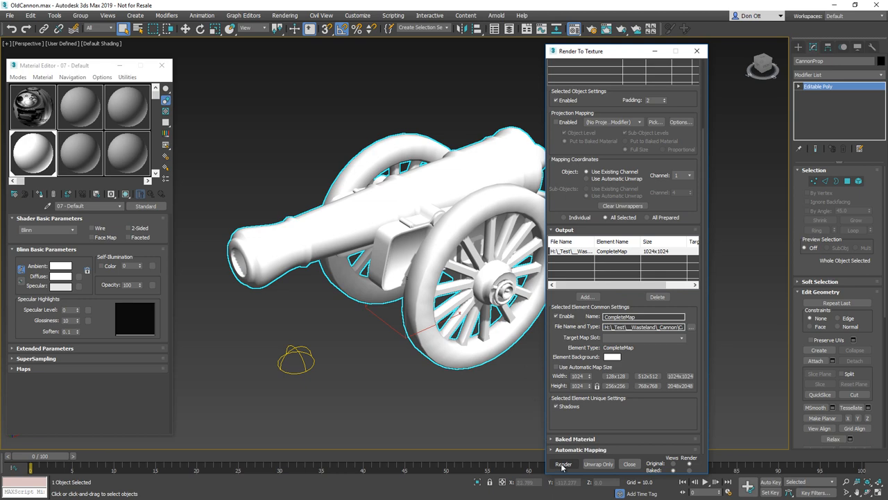
click(564, 463)
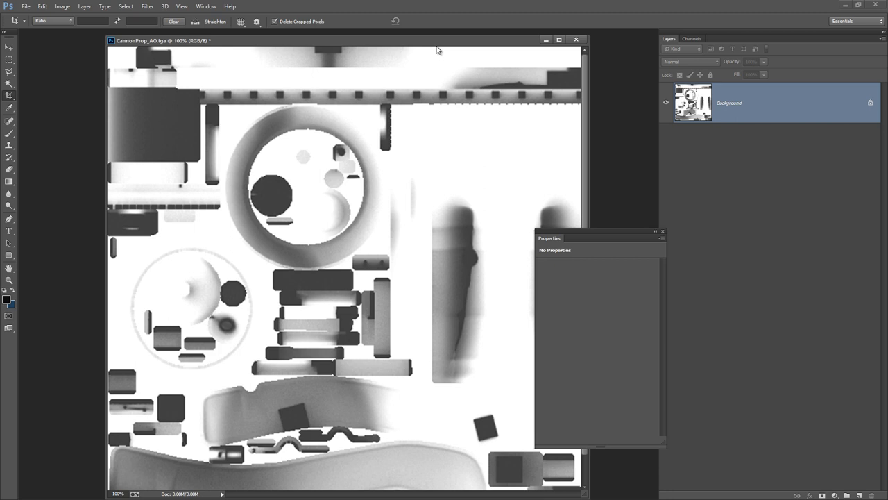
mouse_move(444, 50)
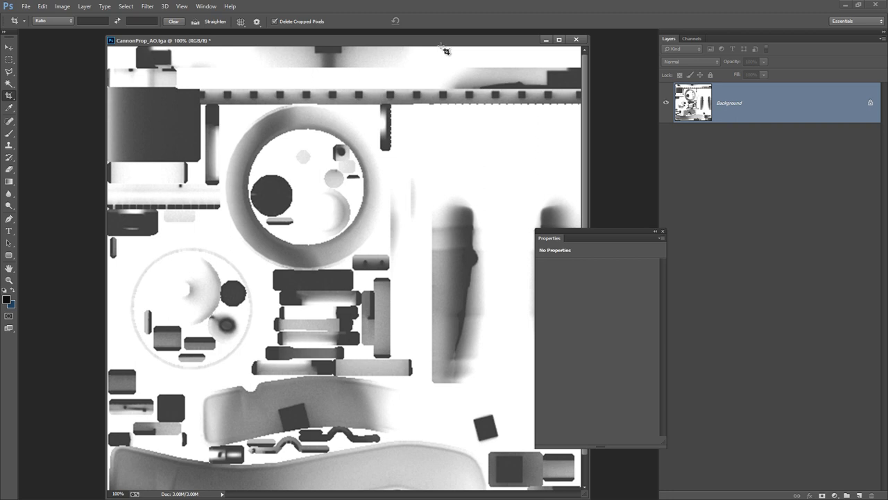
mouse_move(474, 134)
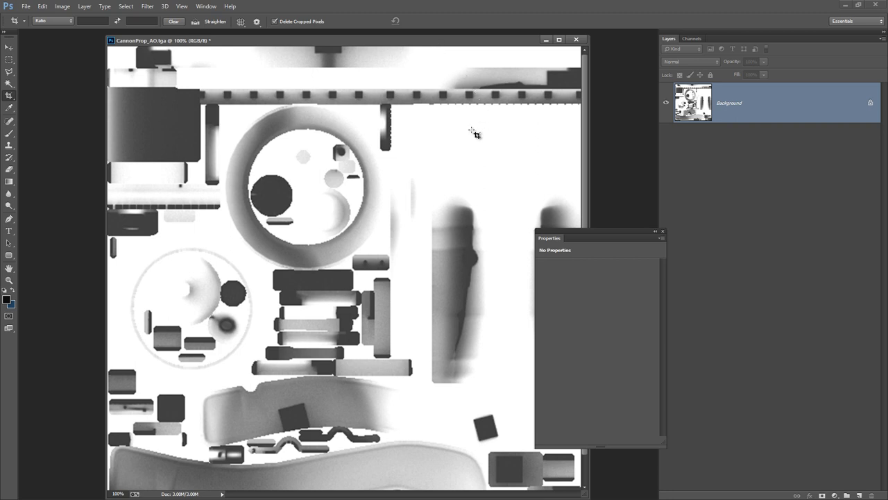
mouse_move(329, 183)
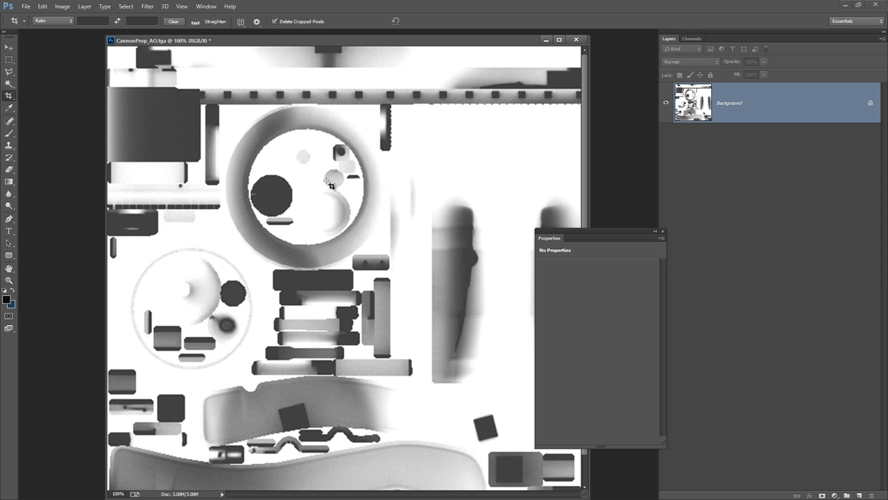
mouse_move(869, 459)
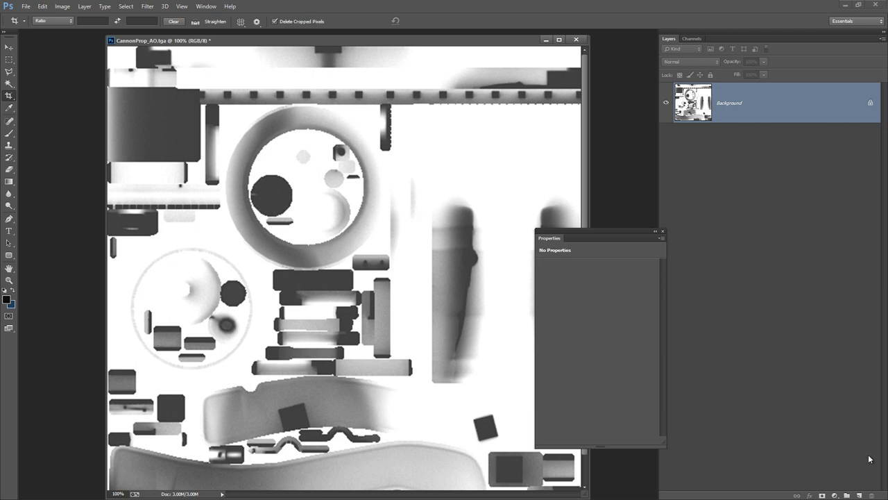
Add a Levels adjustment layer with input levels tightened to about 61 and 215.
click(832, 495)
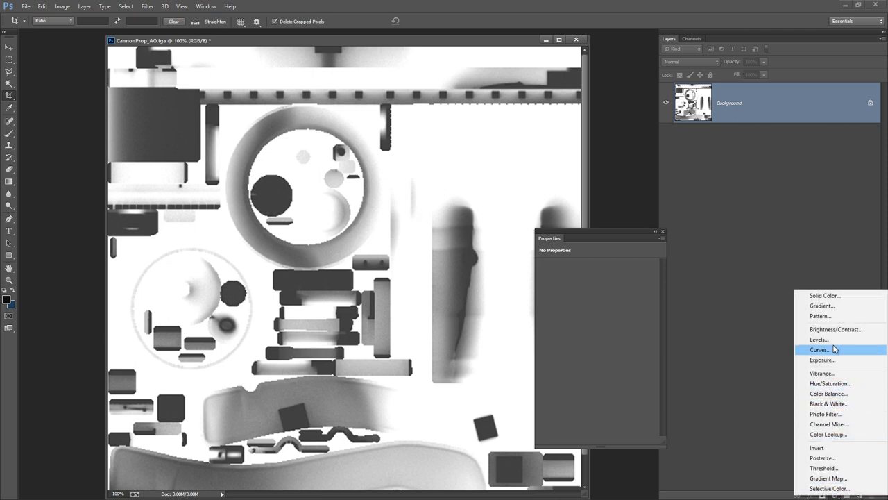
click(819, 339)
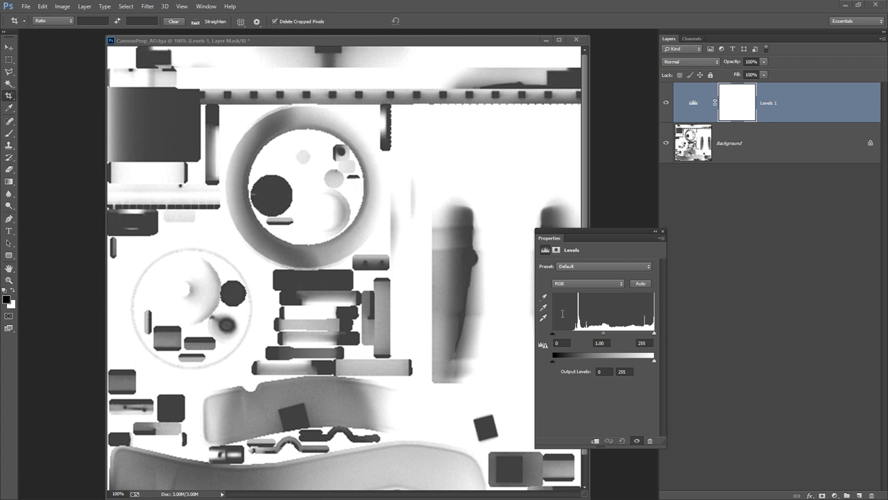
drag(553, 355, 559, 355)
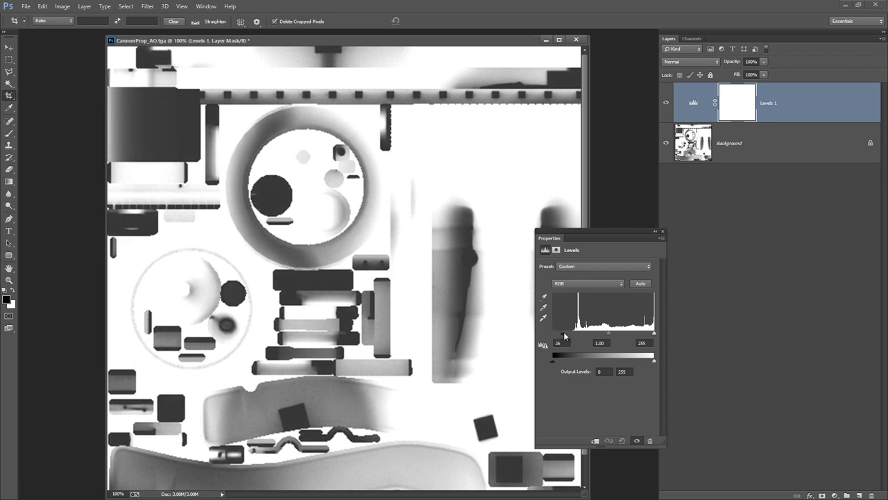
drag(562, 333, 576, 333)
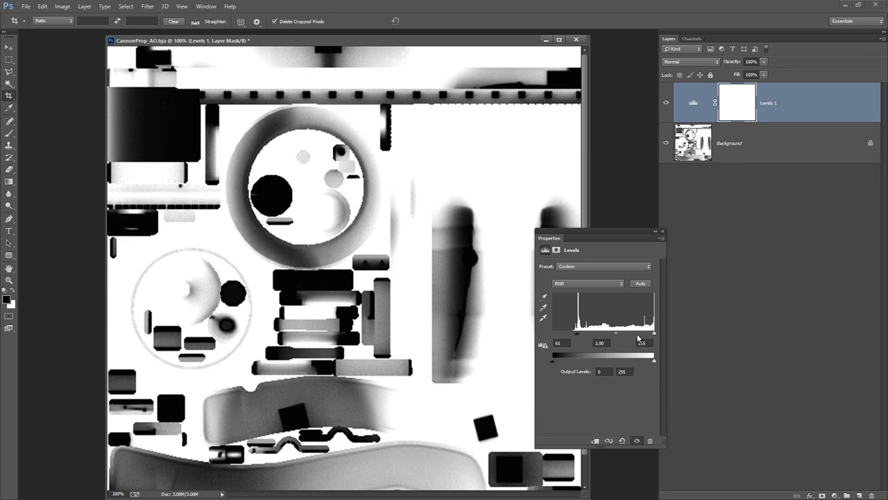
mouse_move(384, 320)
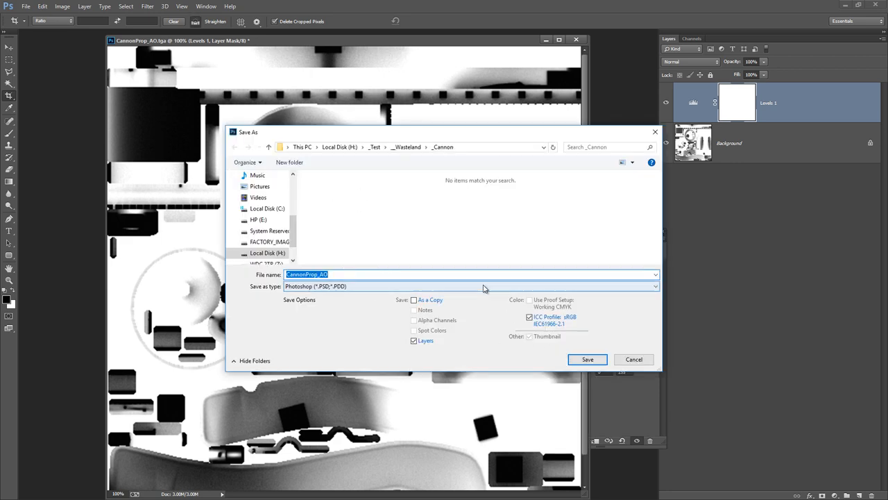
Save the adjusted map as a Targa file with _FIN appended to its name.
click(469, 286)
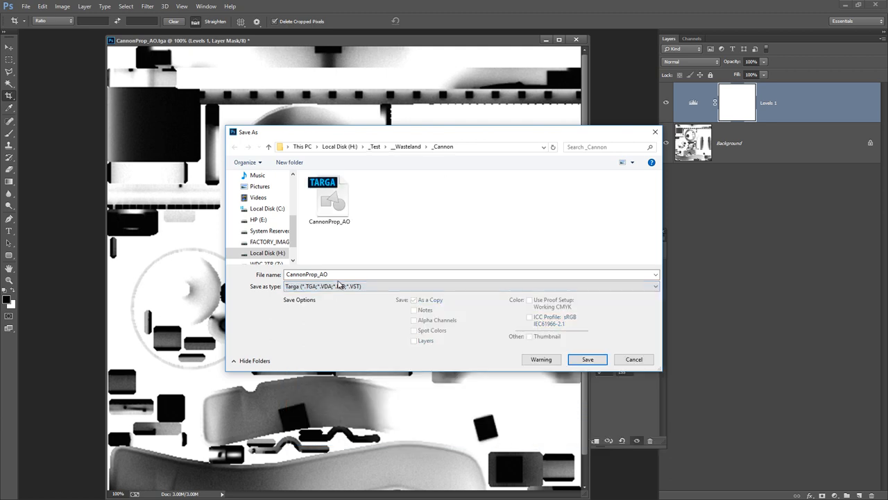
text(_FIN)
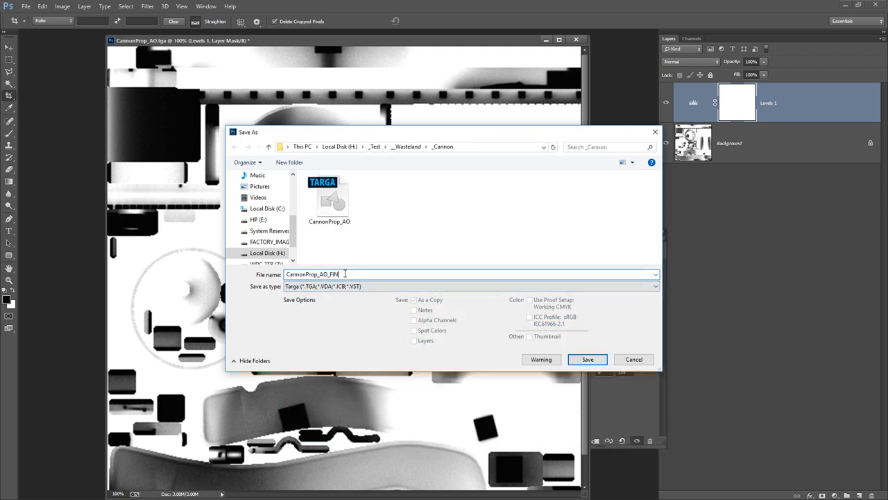
click(586, 358)
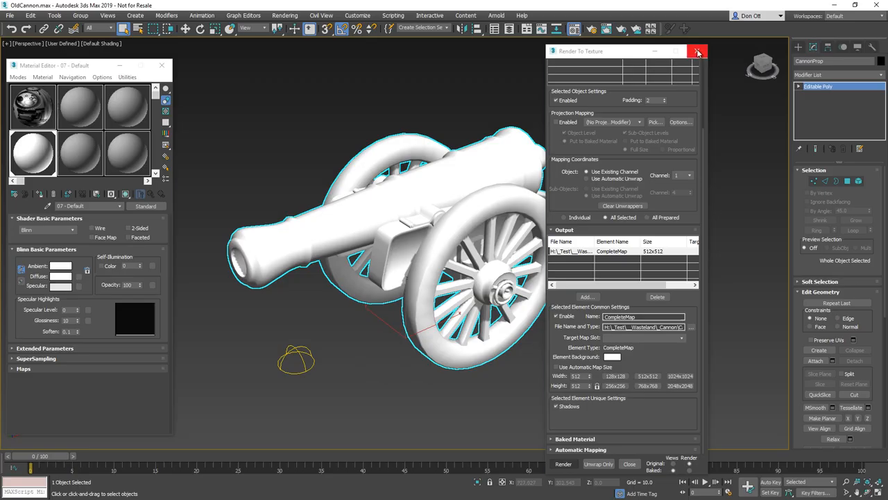
Close Render To Texture and load CannonProp_AO_FINAL.tga as the material's Diffuse bitmap.
click(698, 51)
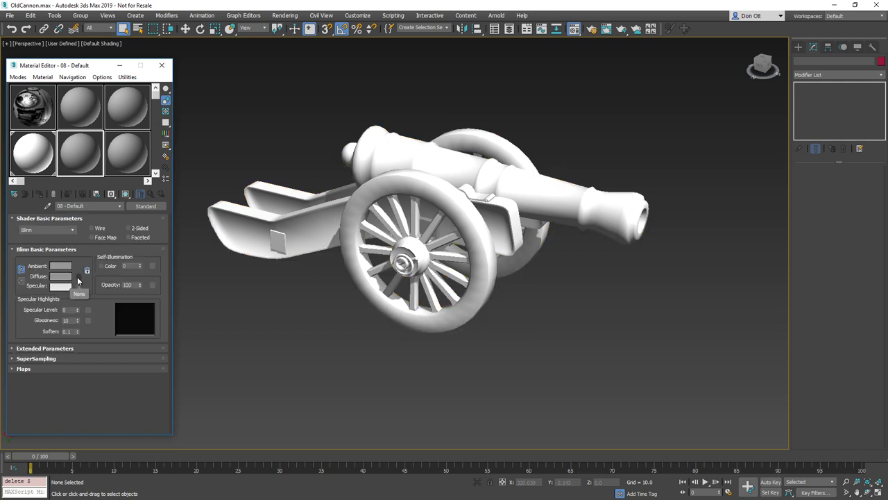
click(87, 276)
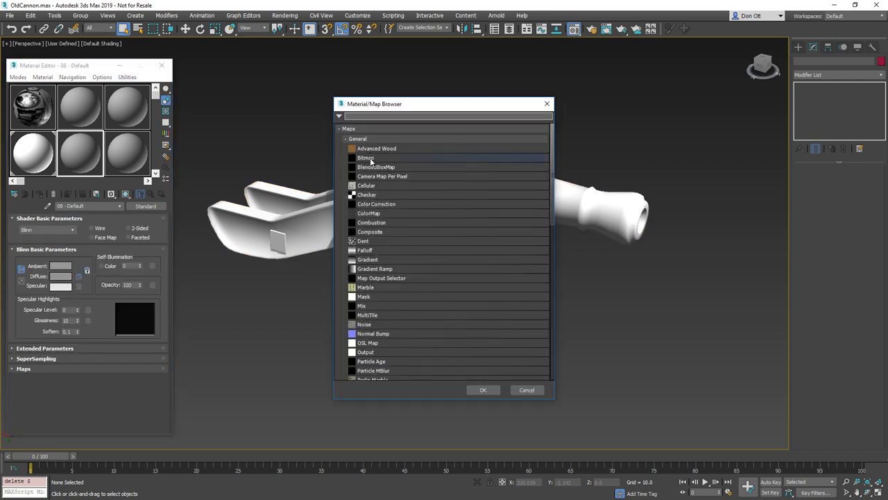
double_click(365, 158)
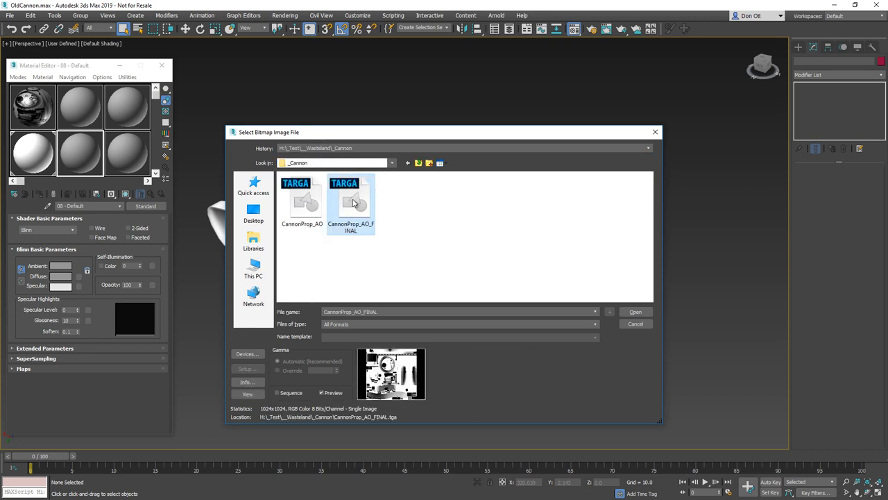
click(634, 311)
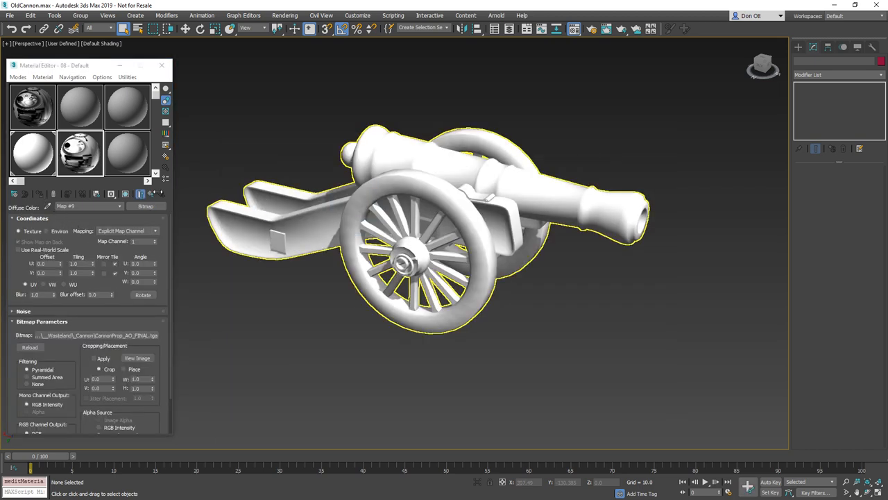
click(444, 208)
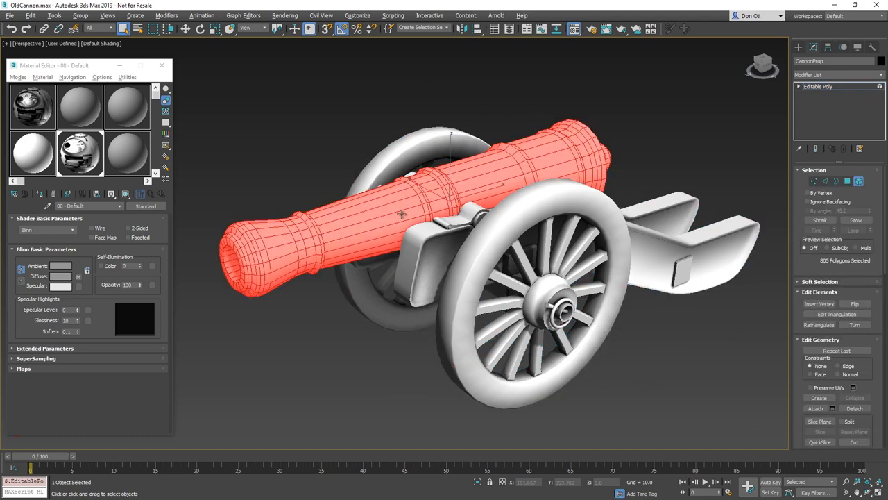
drag(403, 215, 451, 90)
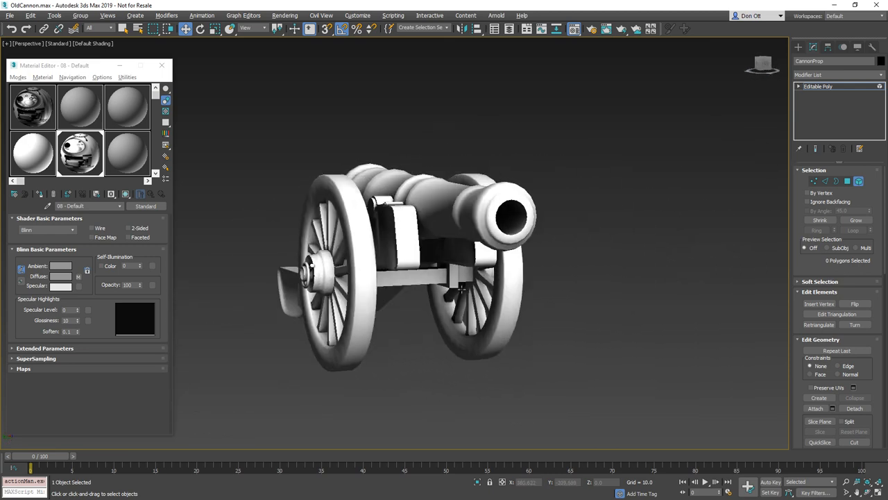
scroll(up, 3)
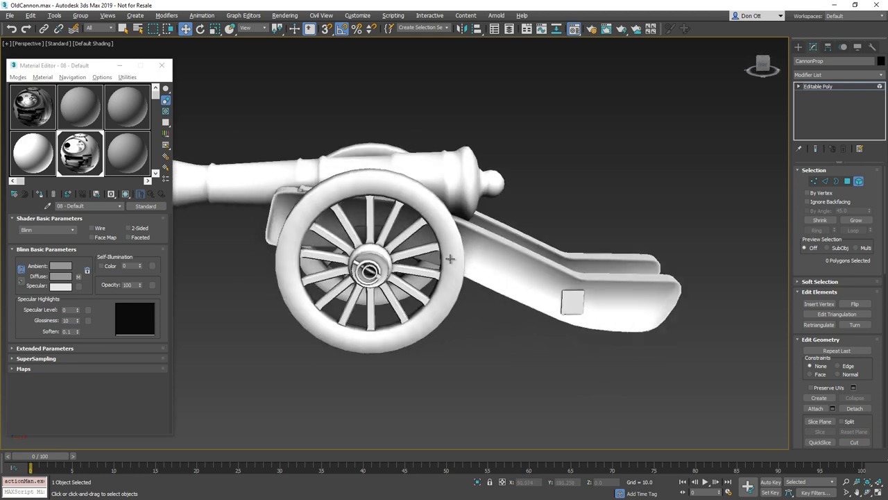
drag(444, 264, 457, 239)
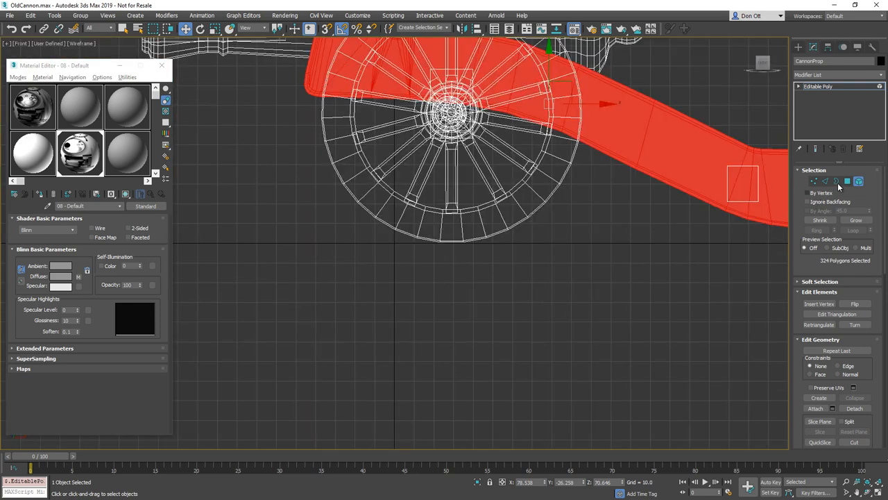
Grow the trail's polygon selection to 544 faces using By Angle, and switch viewport shading to Standard.
click(847, 181)
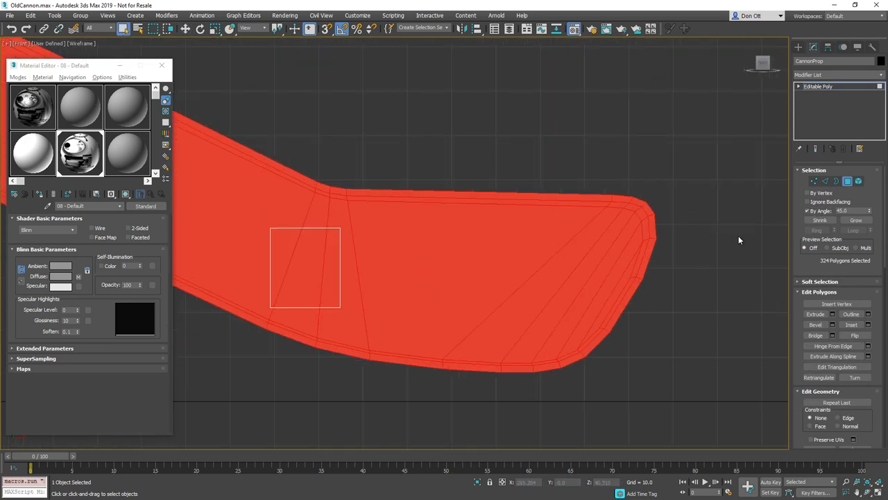
click(856, 220)
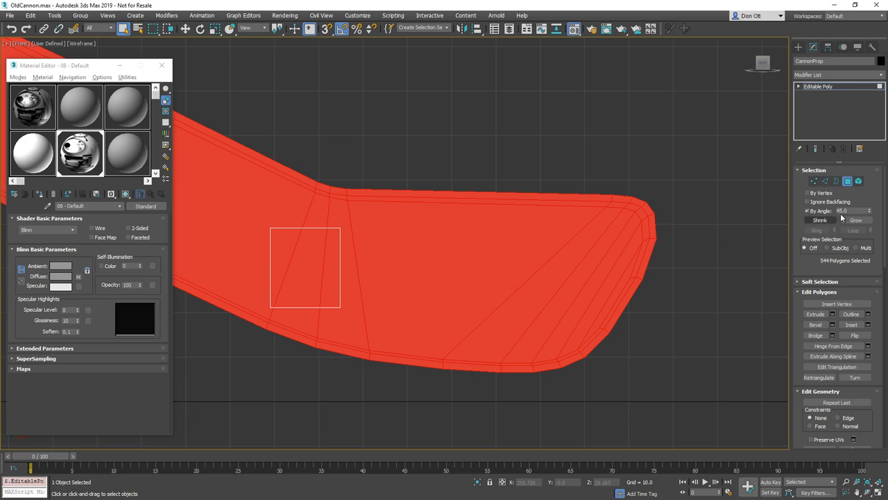
triple_click(847, 210)
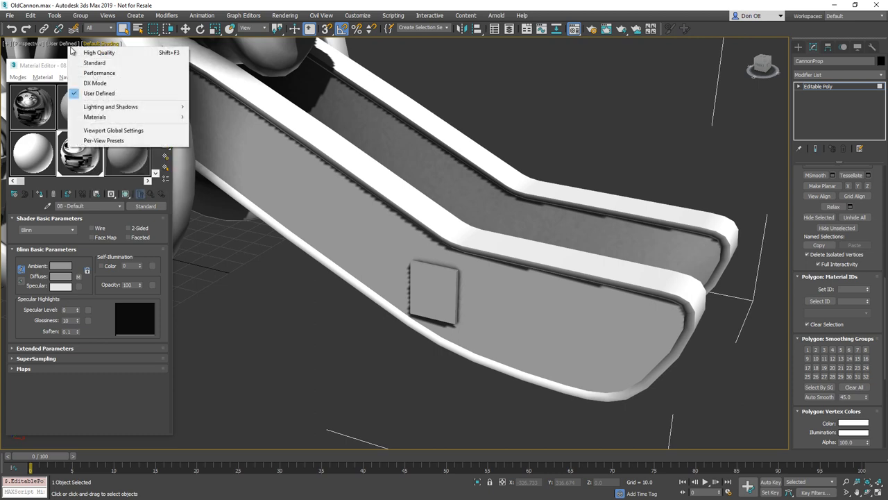
click(93, 62)
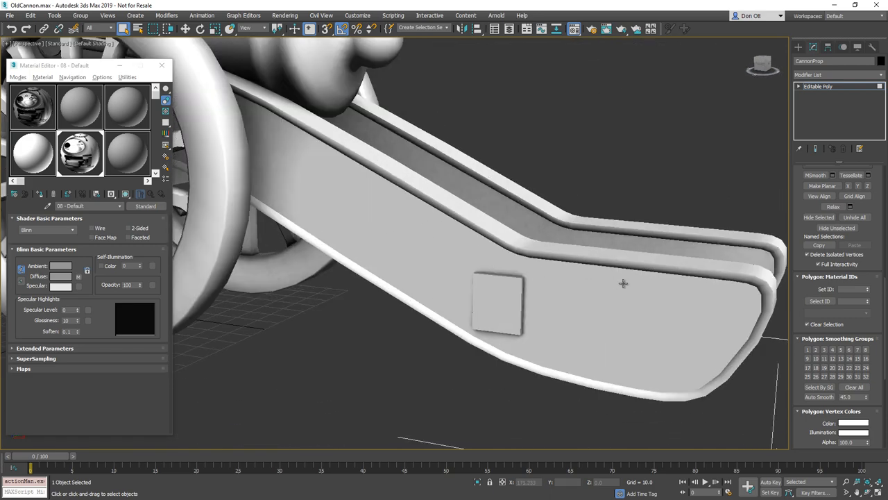
mouse_move(574, 328)
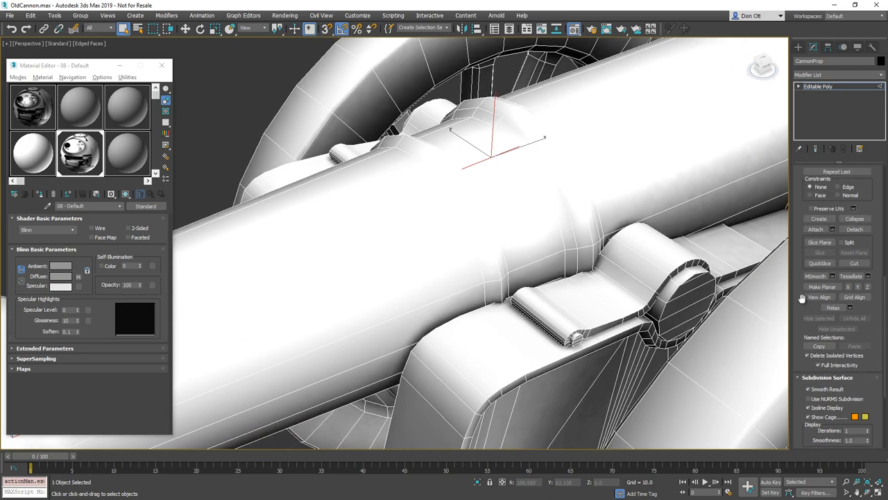
click(836, 181)
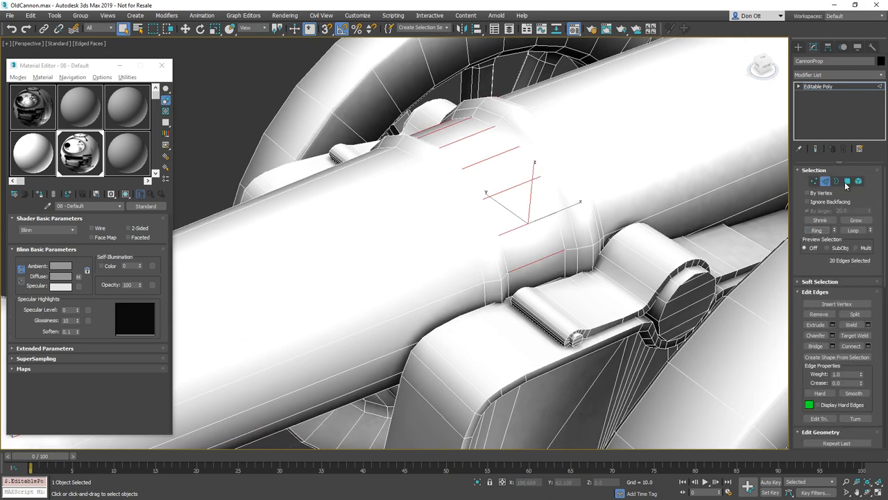
click(848, 181)
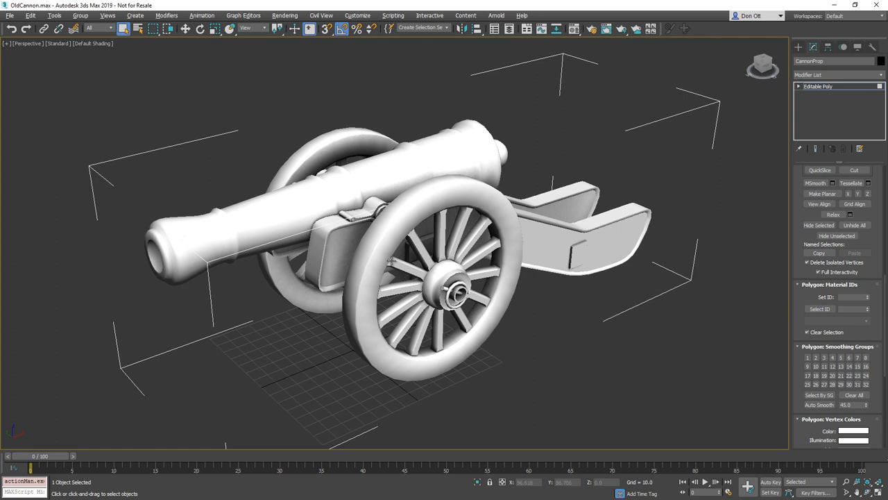
mouse_move(263, 159)
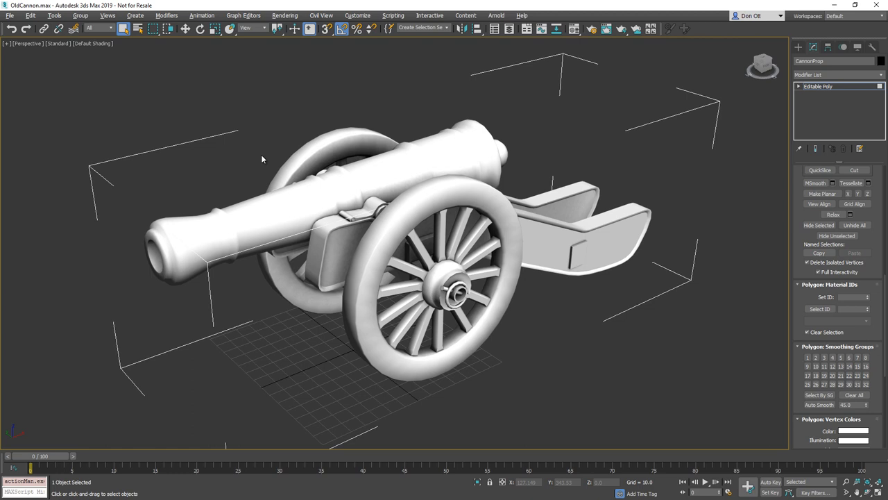
mouse_move(13, 204)
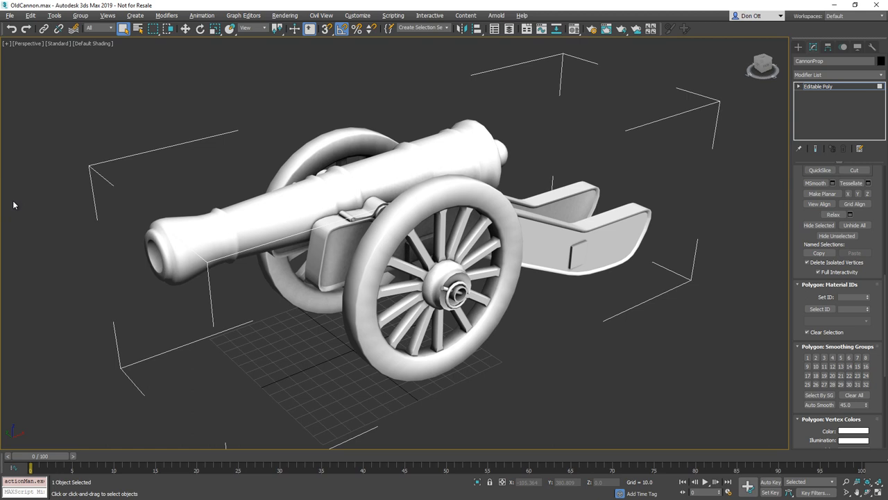